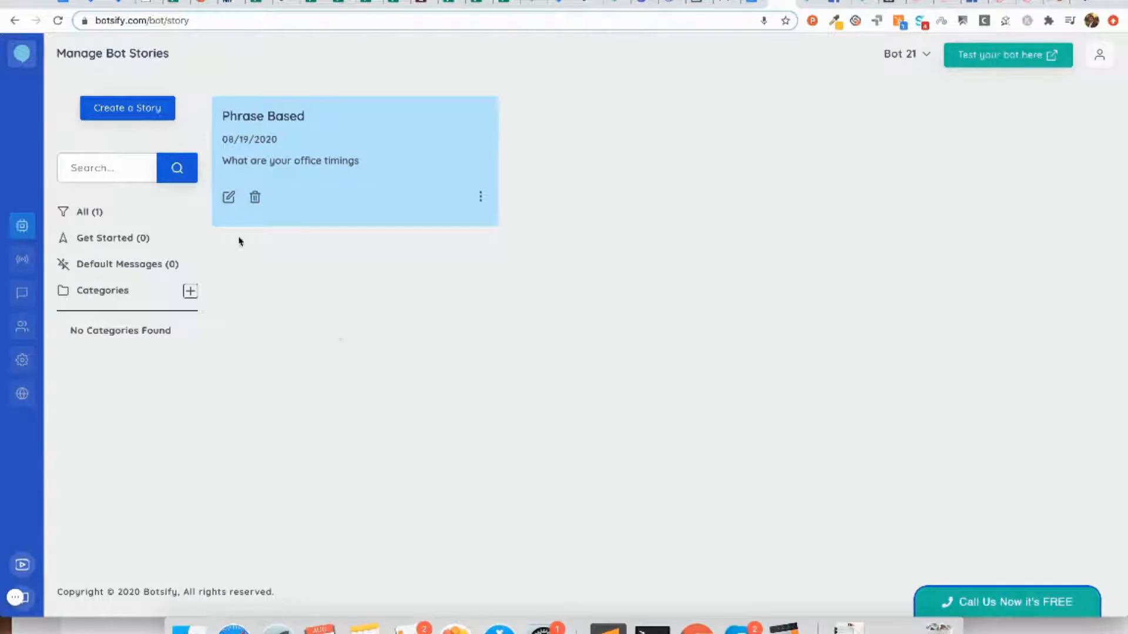
pyautogui.moveTo(335, 348)
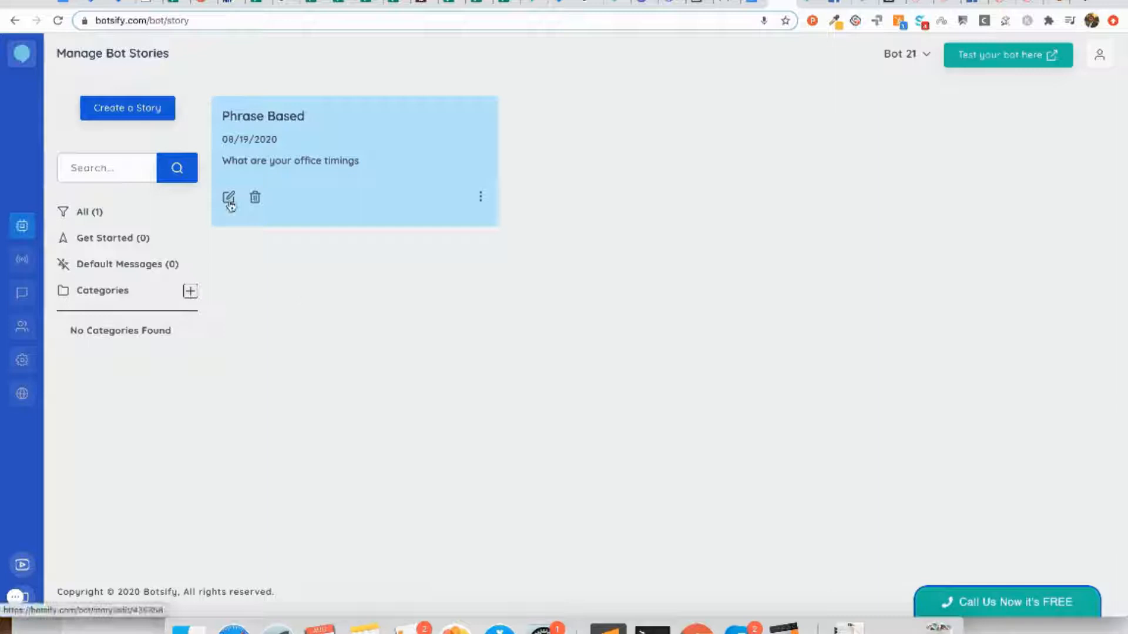
pyautogui.moveTo(342, 381)
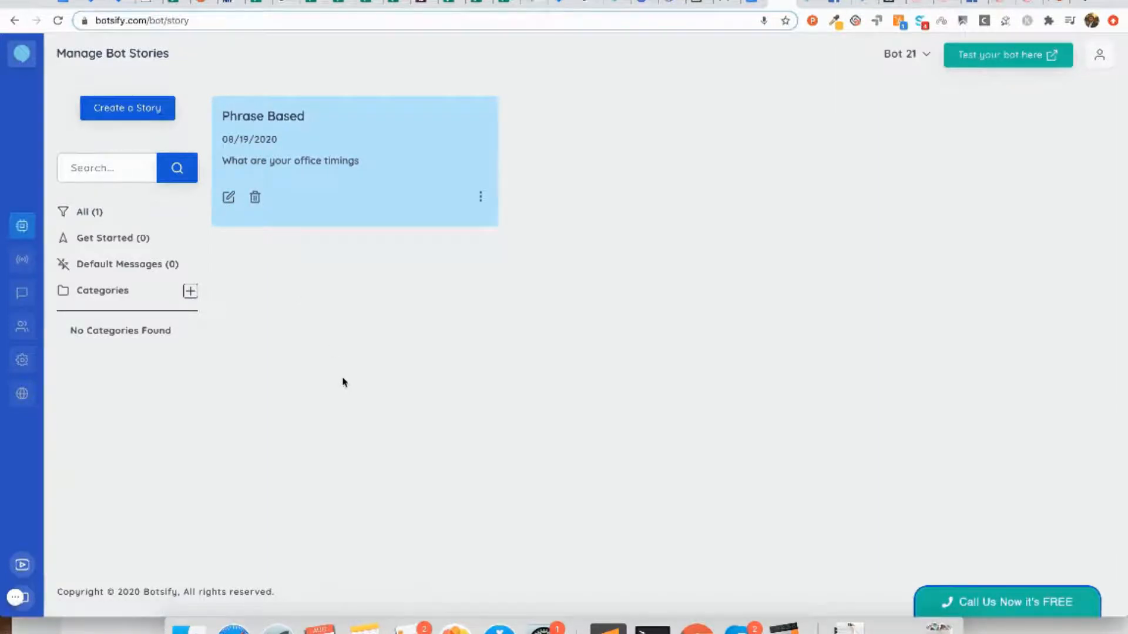
# Step: Open the Phrase Based office-timings story card in the story editor
pyautogui.click(228, 198)
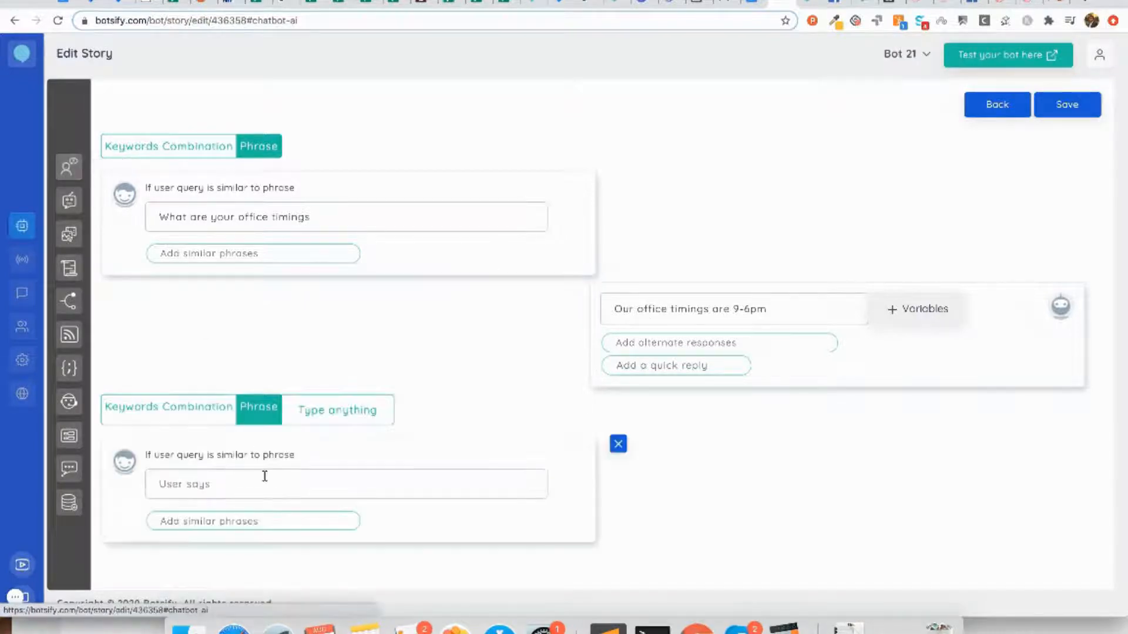
# Step: Add 'Are you open on Friday?' answered by 'Yes we are open Monday-Friday', then save
pyautogui.write('Are you open on Friday?')
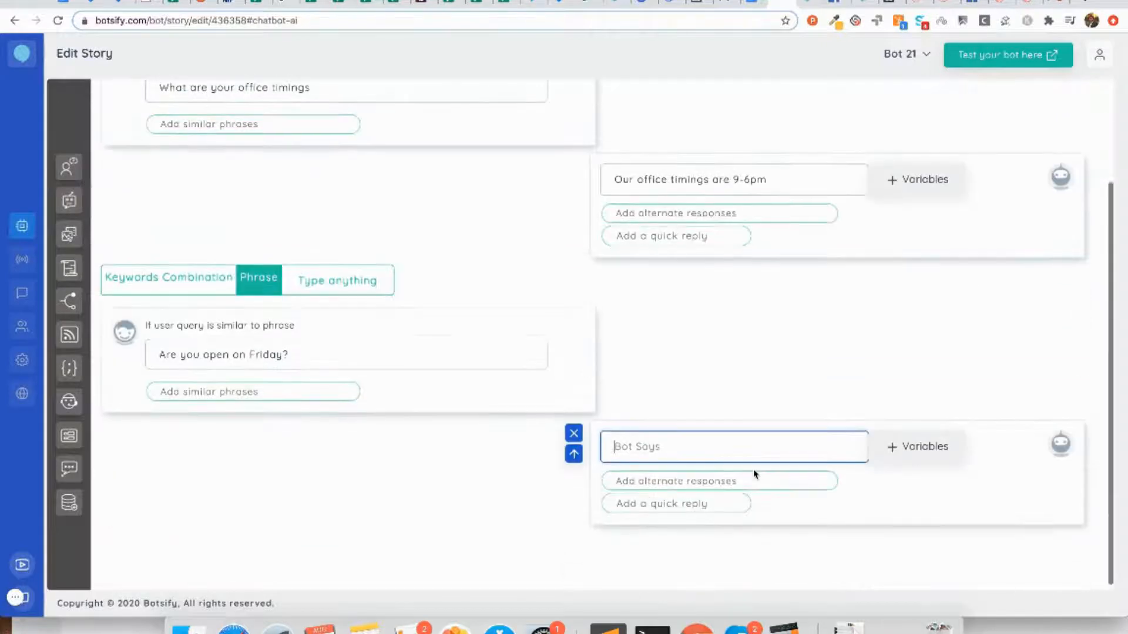
pyautogui.write('Yes wel')
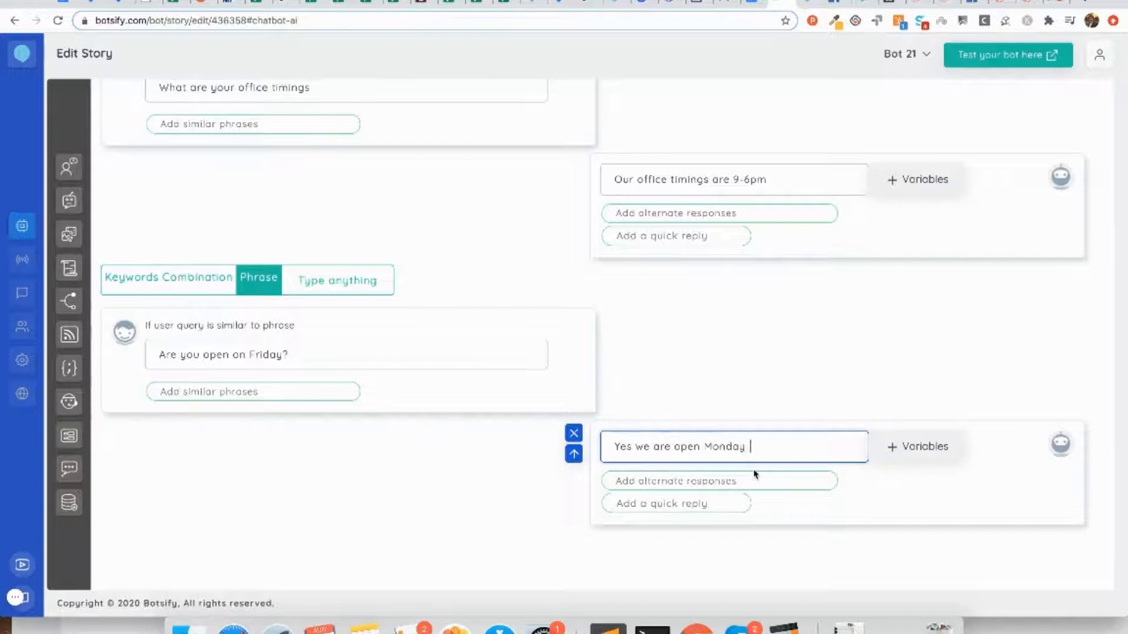
pyautogui.write('Friday')
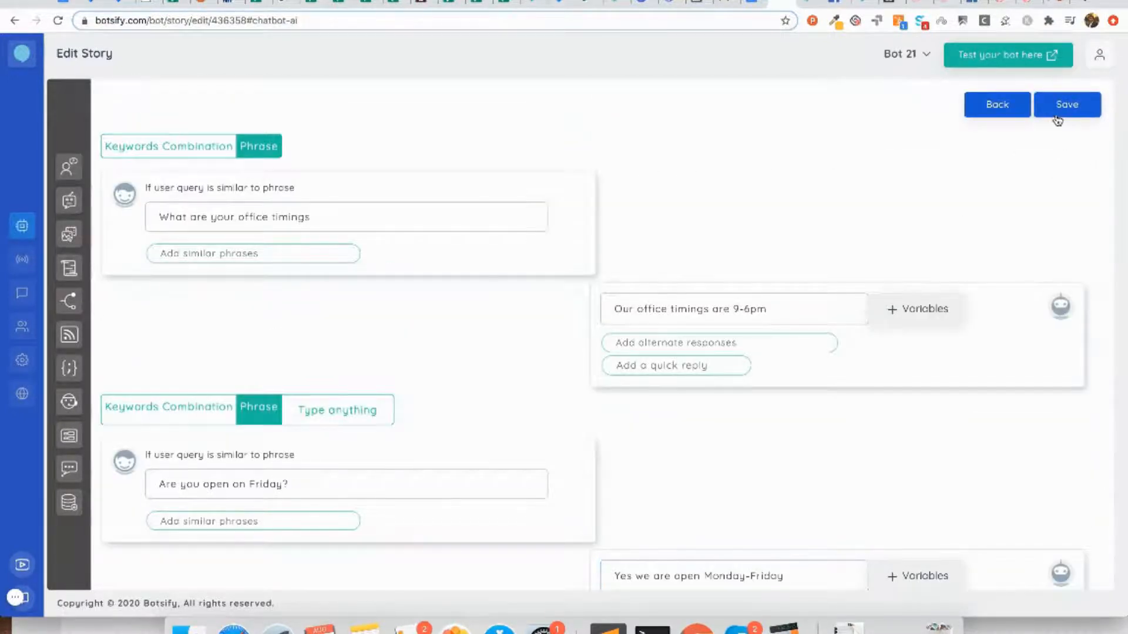
pyautogui.click(1067, 105)
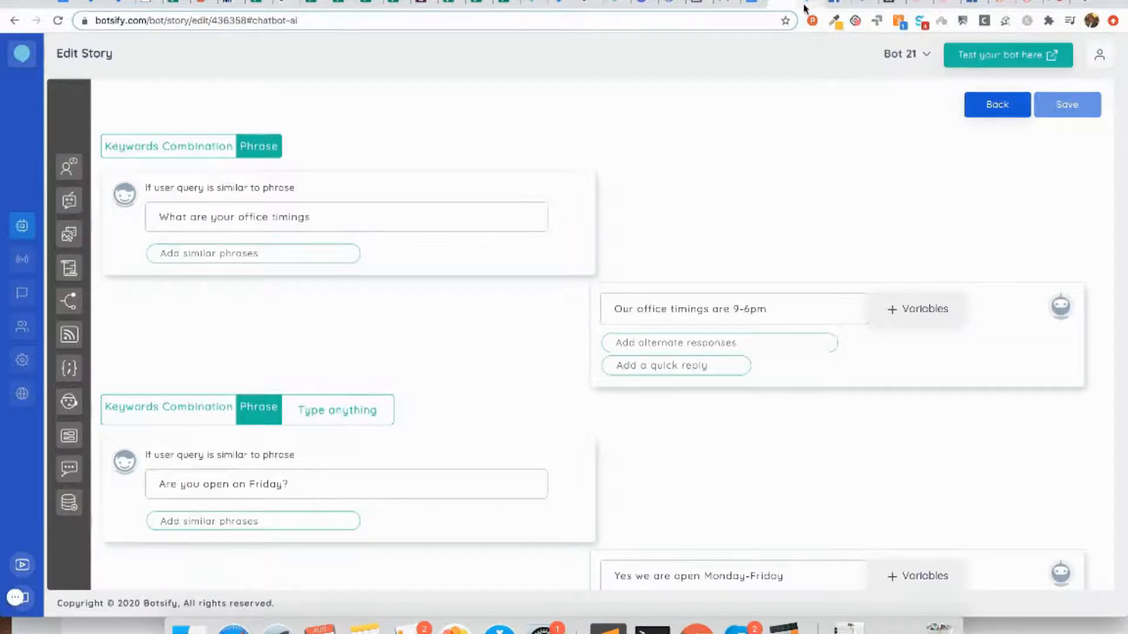
# Step: In the test chat, send 'What are your office timings' and 'Are you open on Friday'
pyautogui.click(1006, 55)
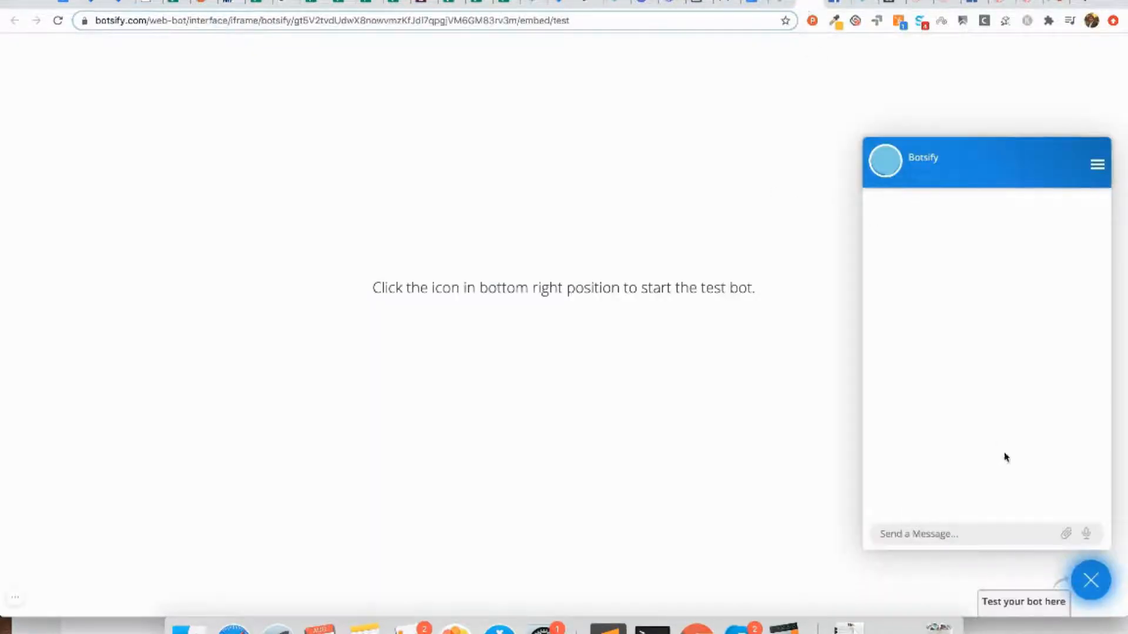
pyautogui.write('W')
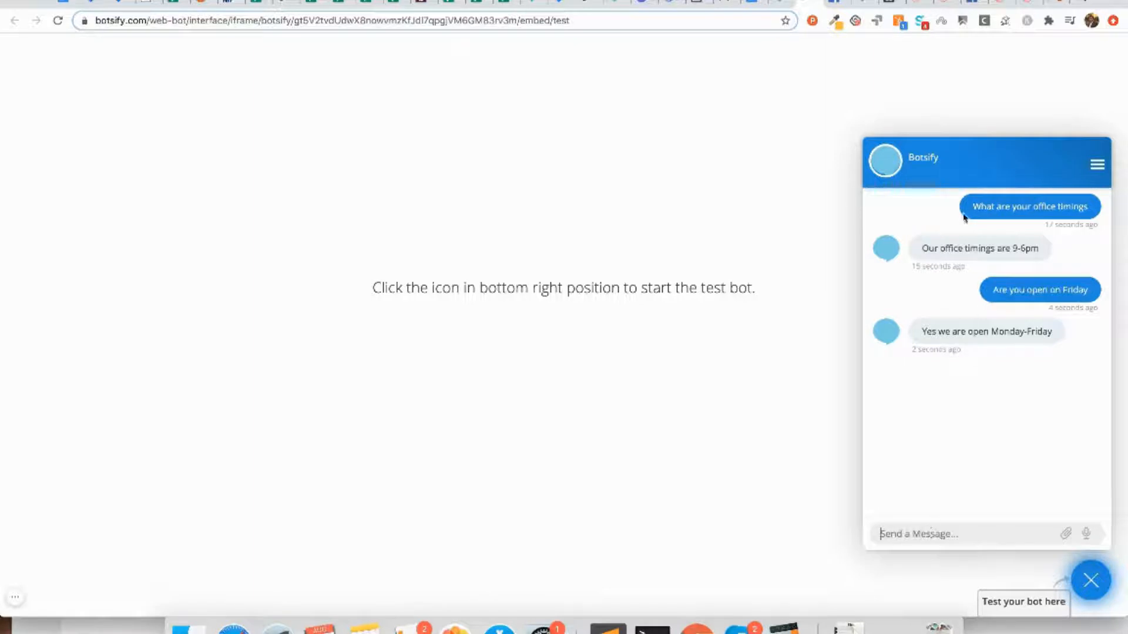
pyautogui.write('Are you open on Friday?')
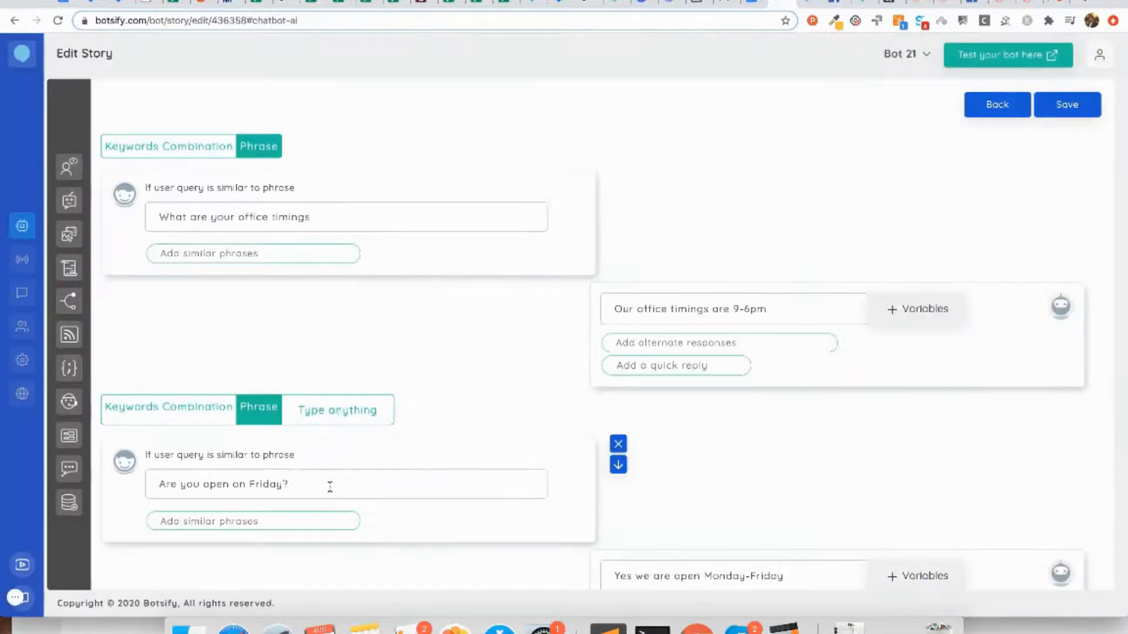
# Step: Revisit the Friday phrase, save the story again, and return to Manage Bot Stories
pyautogui.click(346, 484)
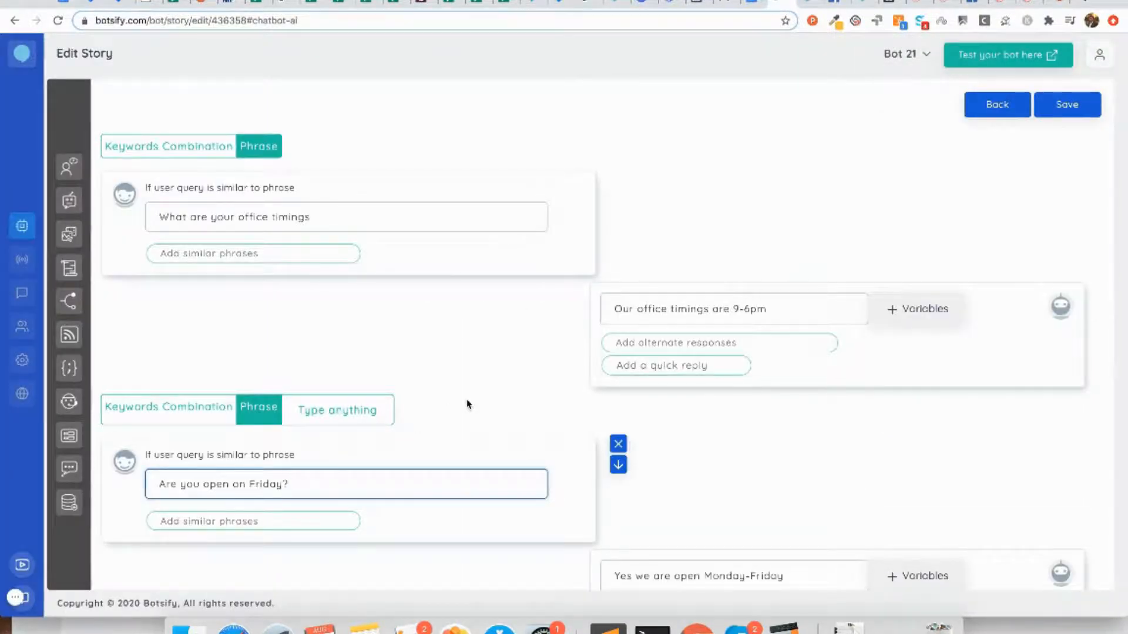
pyautogui.scroll(-3)
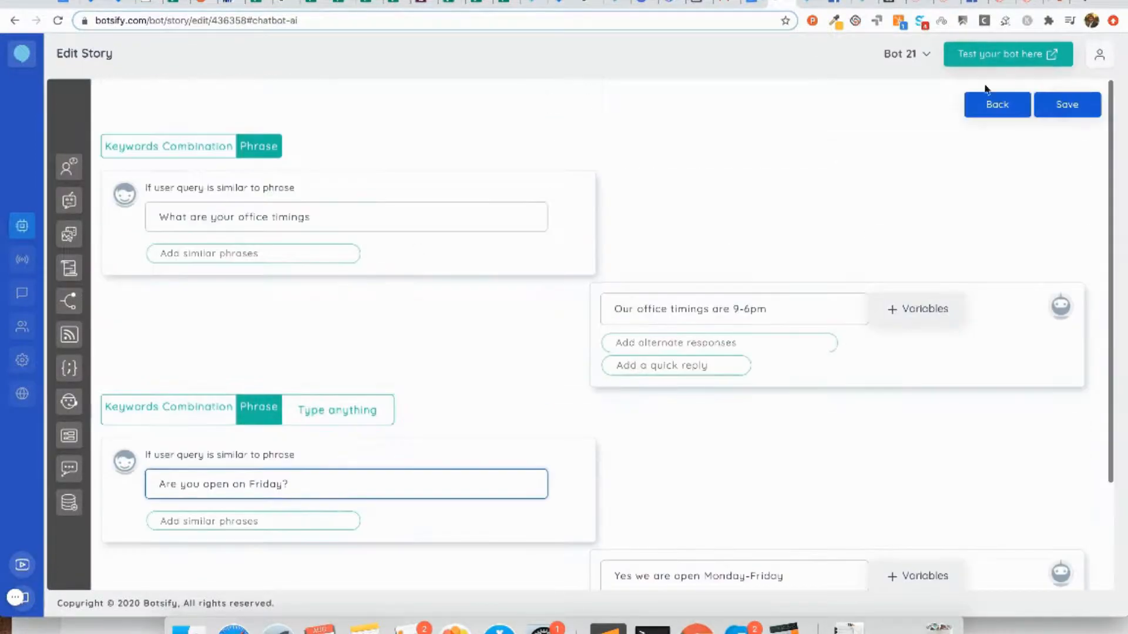
pyautogui.click(996, 104)
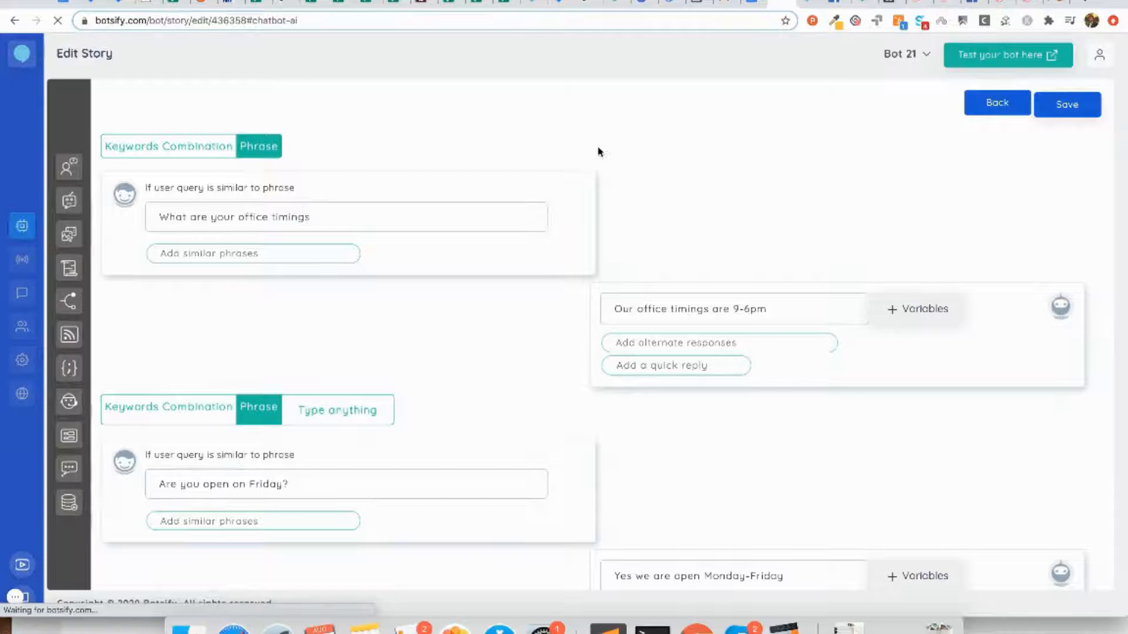
pyautogui.click(1067, 105)
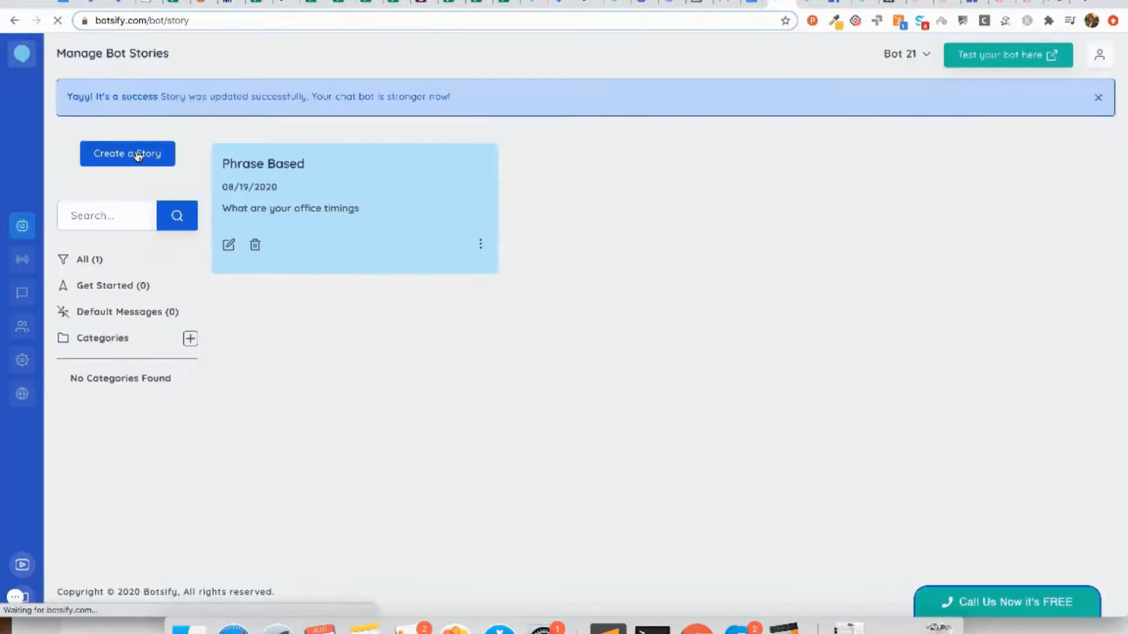
# Step: Create a new story, toggling Keywords Combination then Phrase trigger mode
pyautogui.click(128, 154)
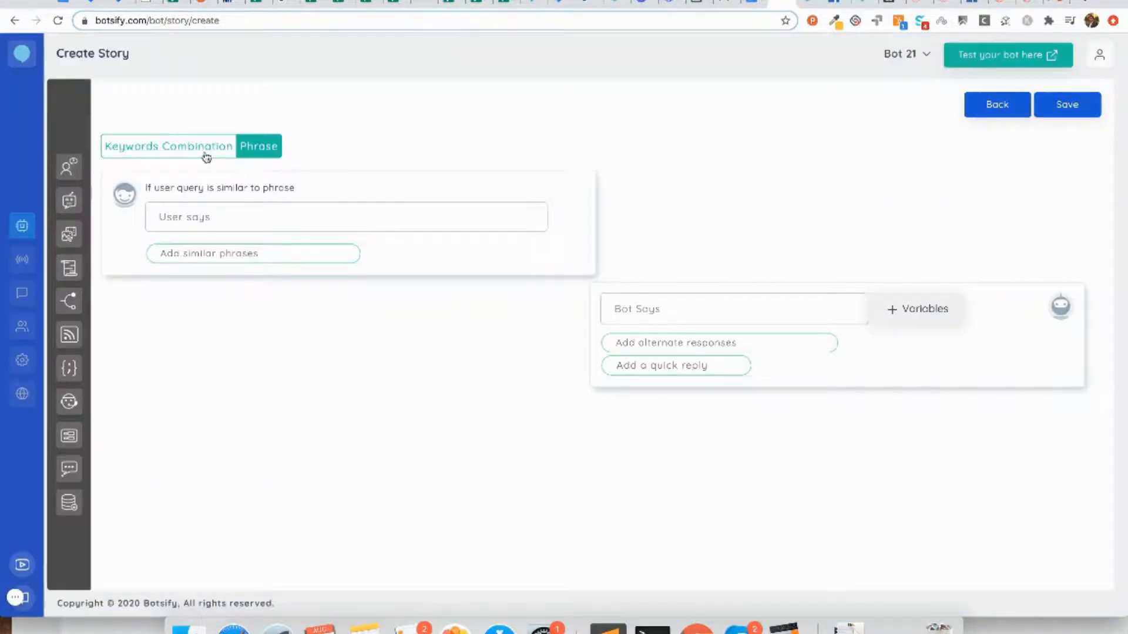
pyautogui.click(169, 146)
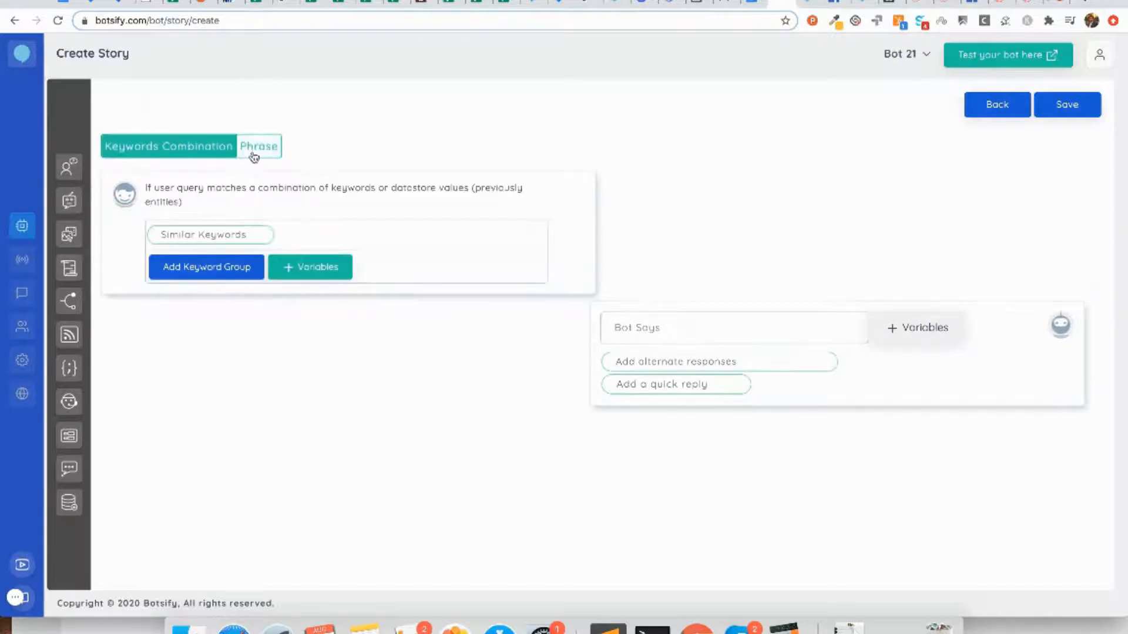
pyautogui.click(258, 147)
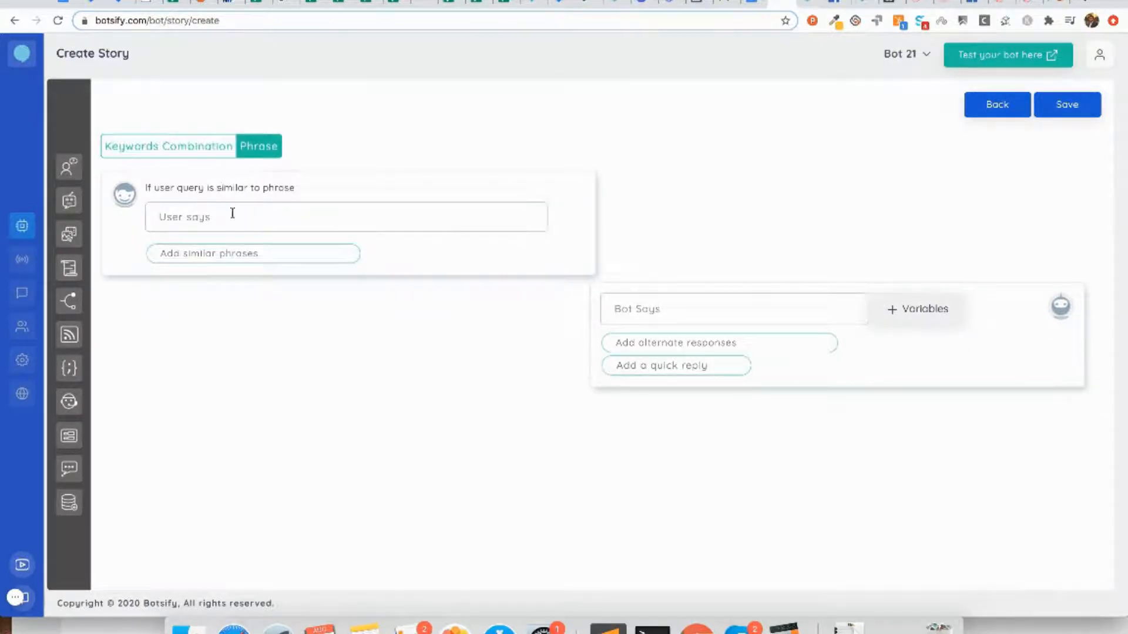
pyautogui.click(346, 217)
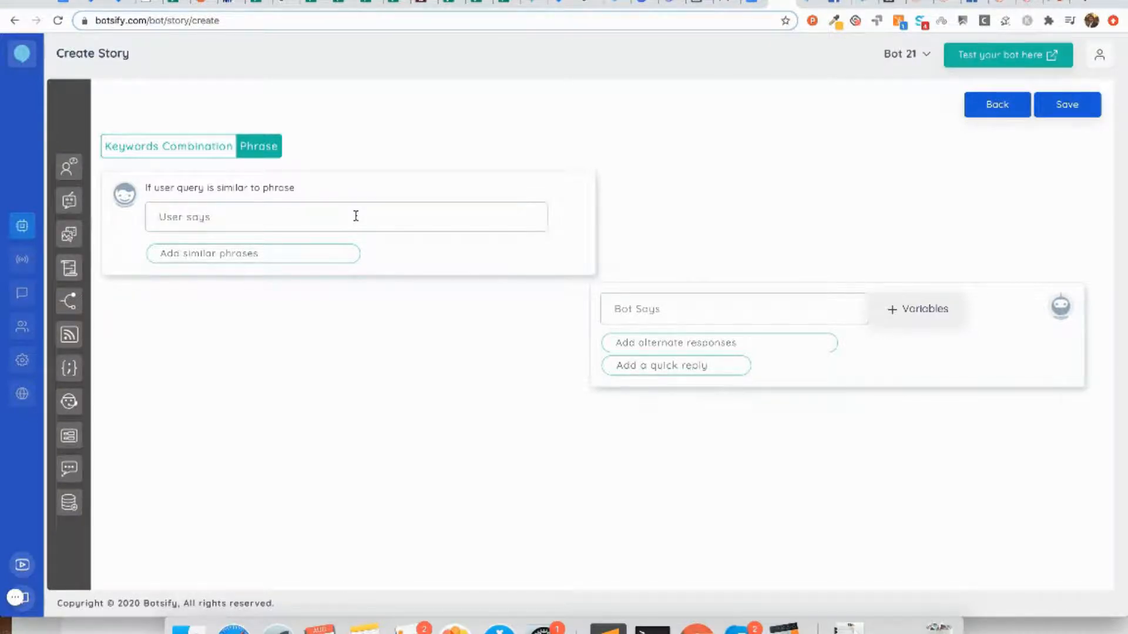
# Step: Enter 'What are your office timings' as the user question, adding then deleting similar phrases
pyautogui.click(345, 217)
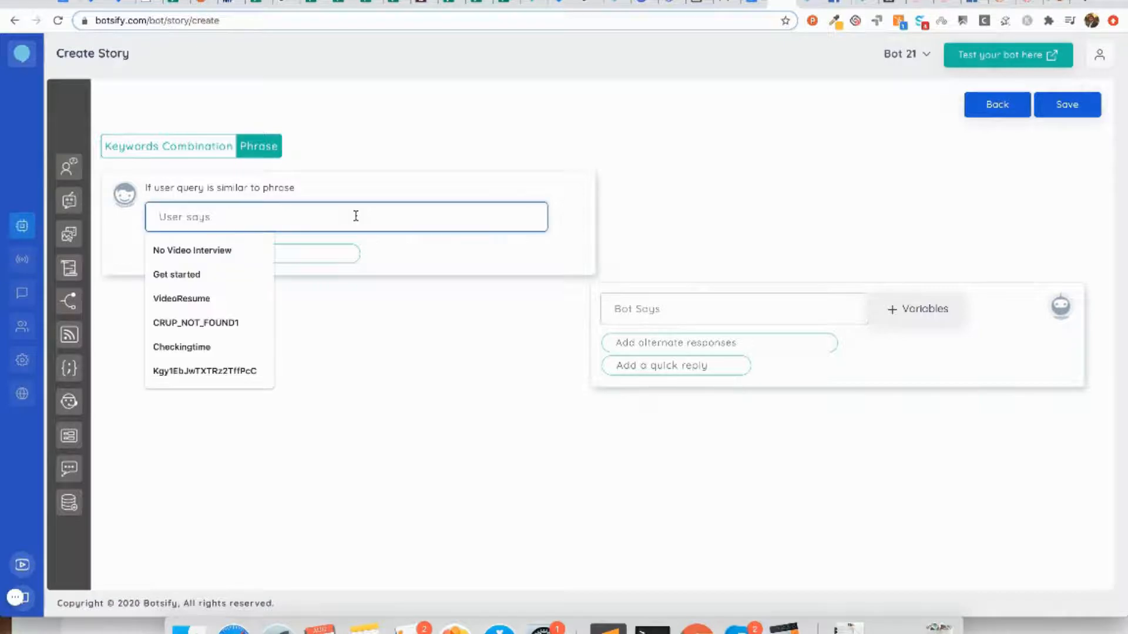
pyautogui.write('What are your office timings')
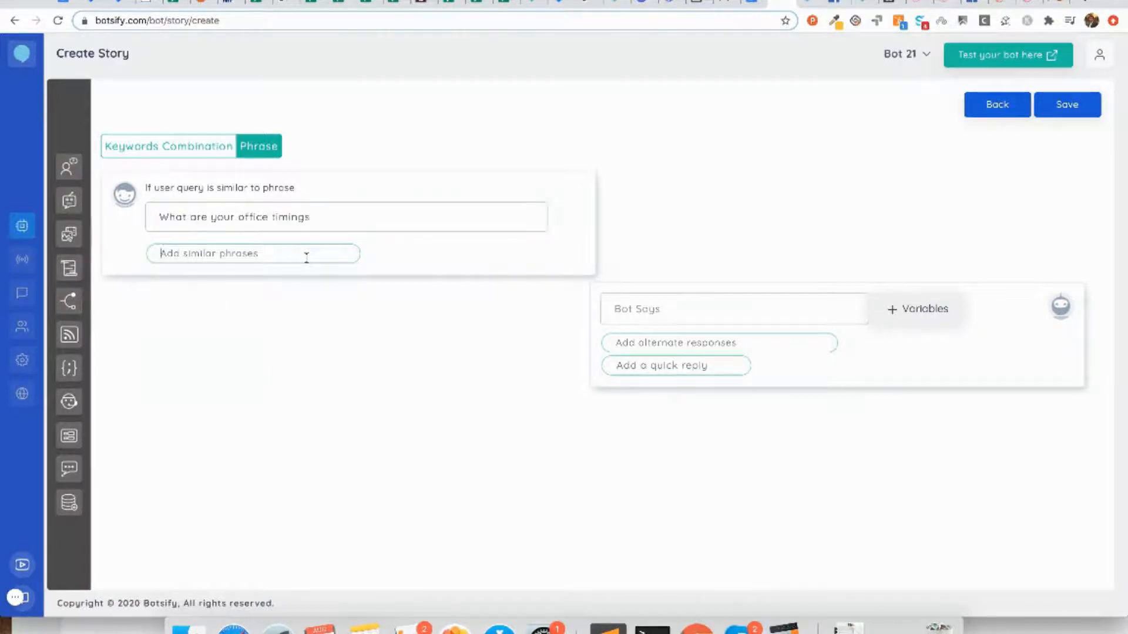
pyautogui.write('When are you op')
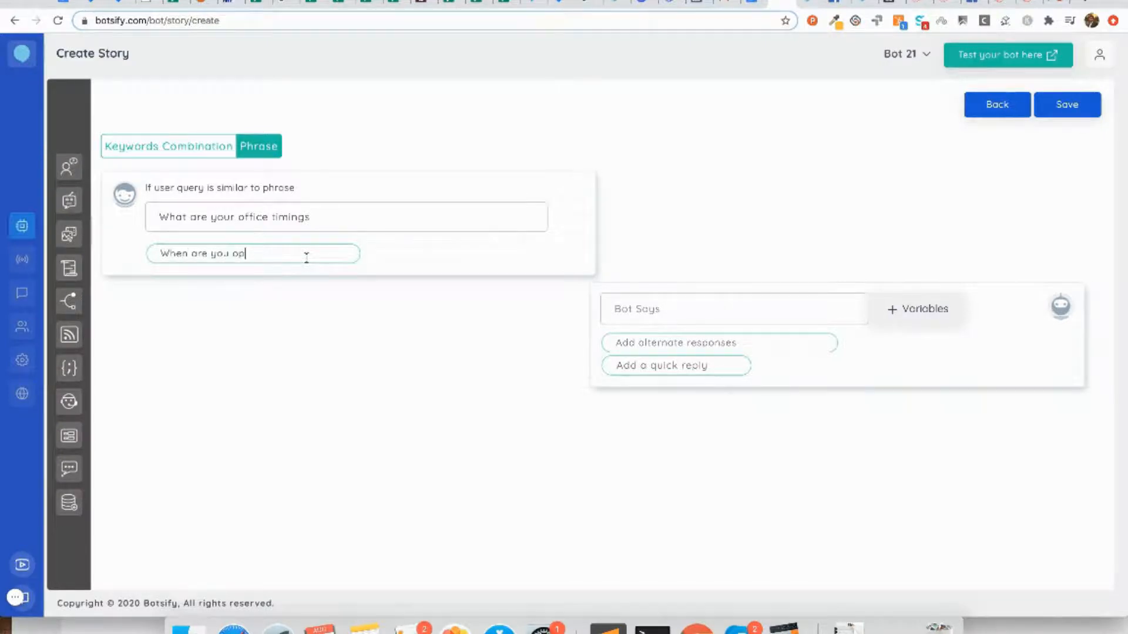
pyautogui.press('Enter')
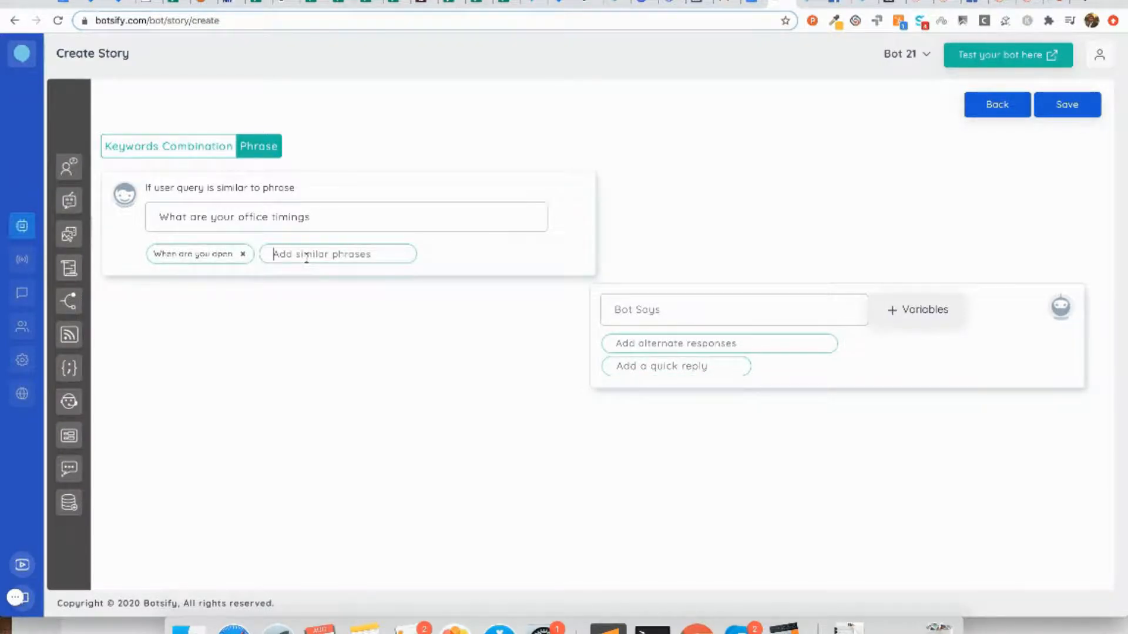
pyautogui.write('What are your wa')
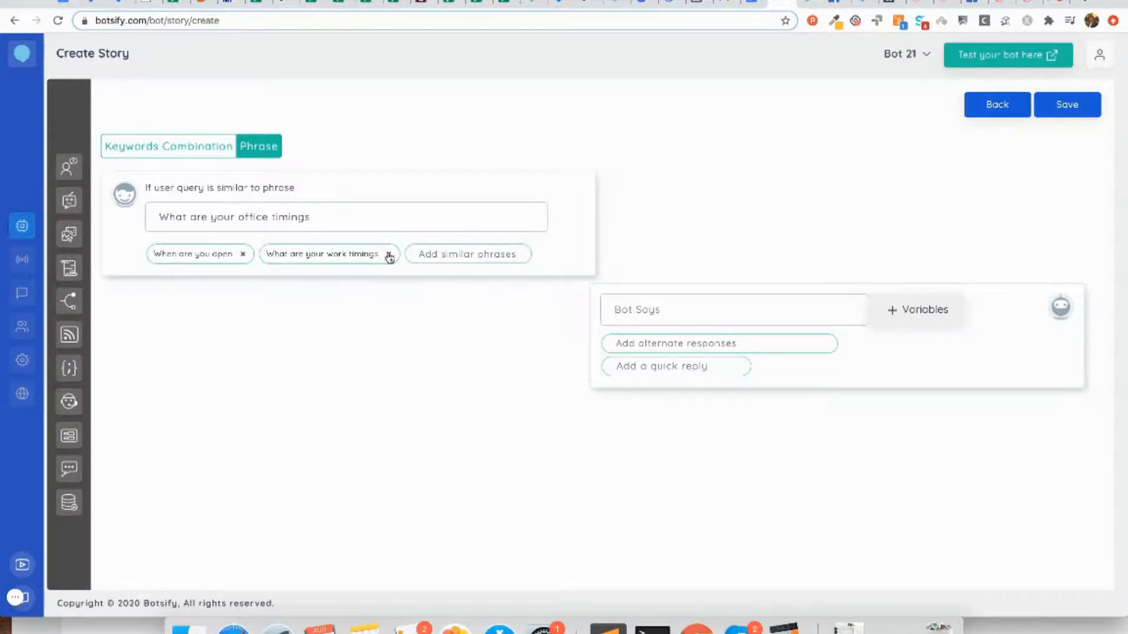
pyautogui.click(389, 253)
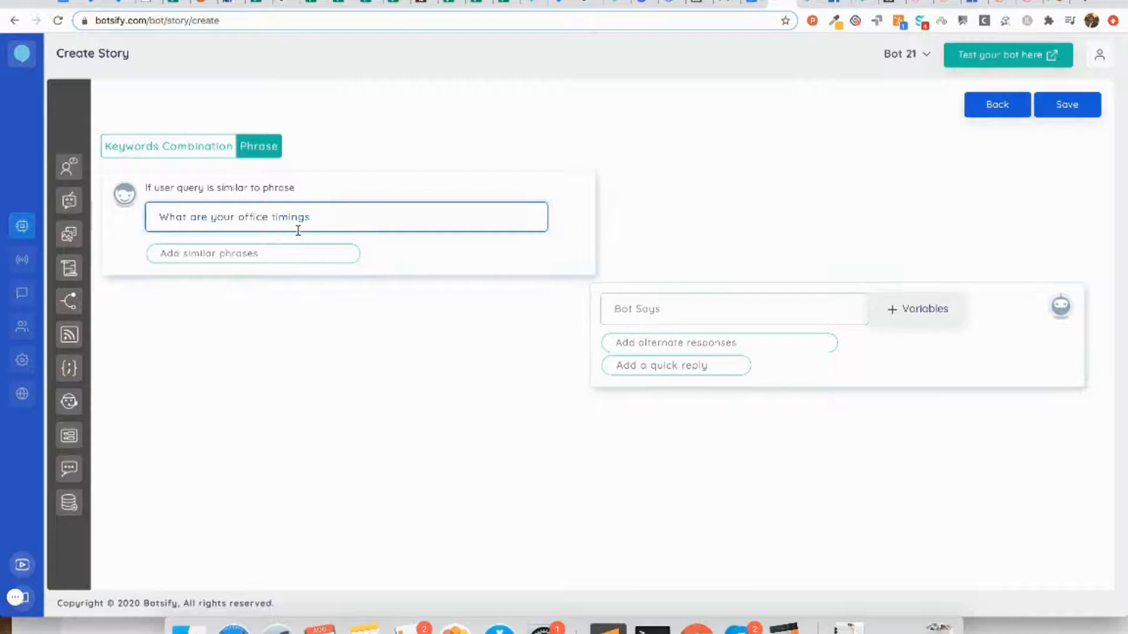
pyautogui.click(169, 146)
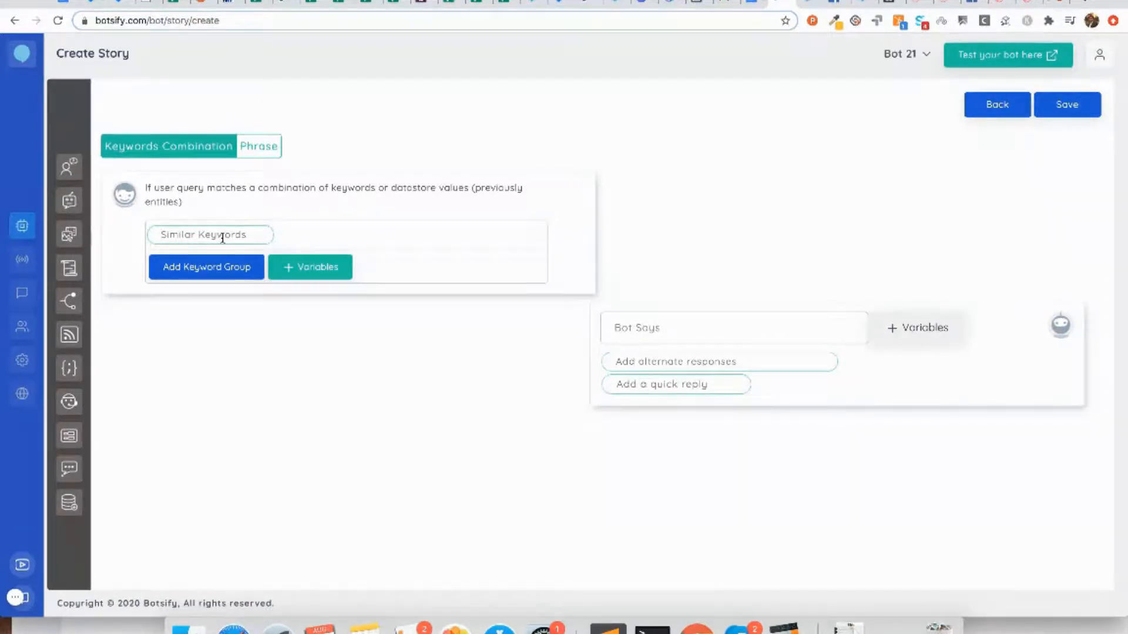
# Step: Add 'office timings' and 'work timings' as keywords in the trigger group
pyautogui.write('offi')
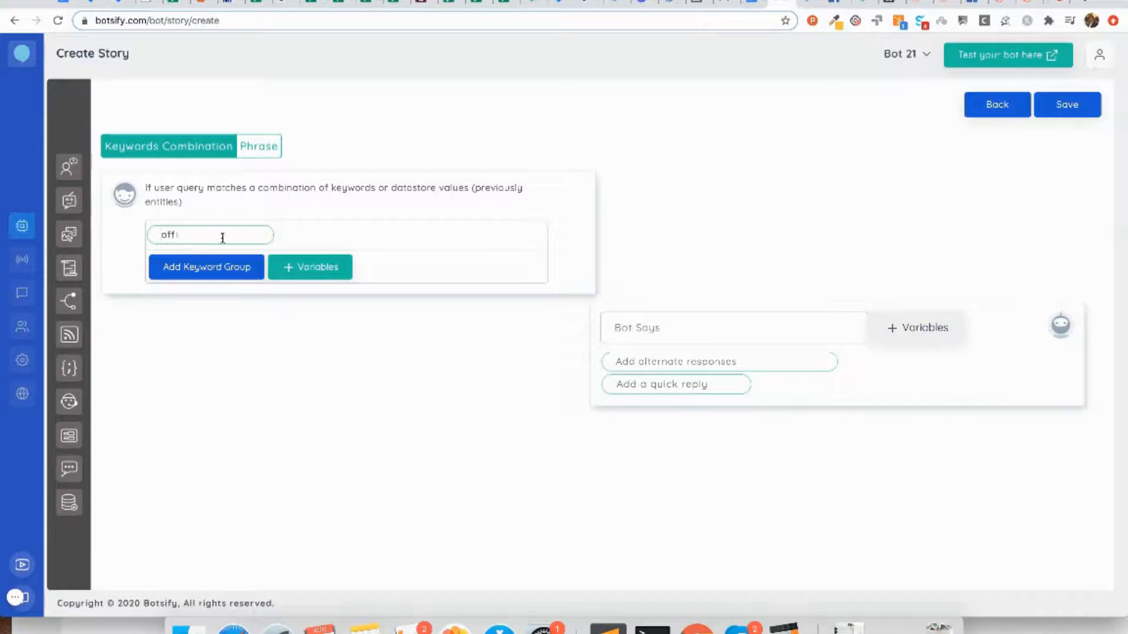
pyautogui.write('work')
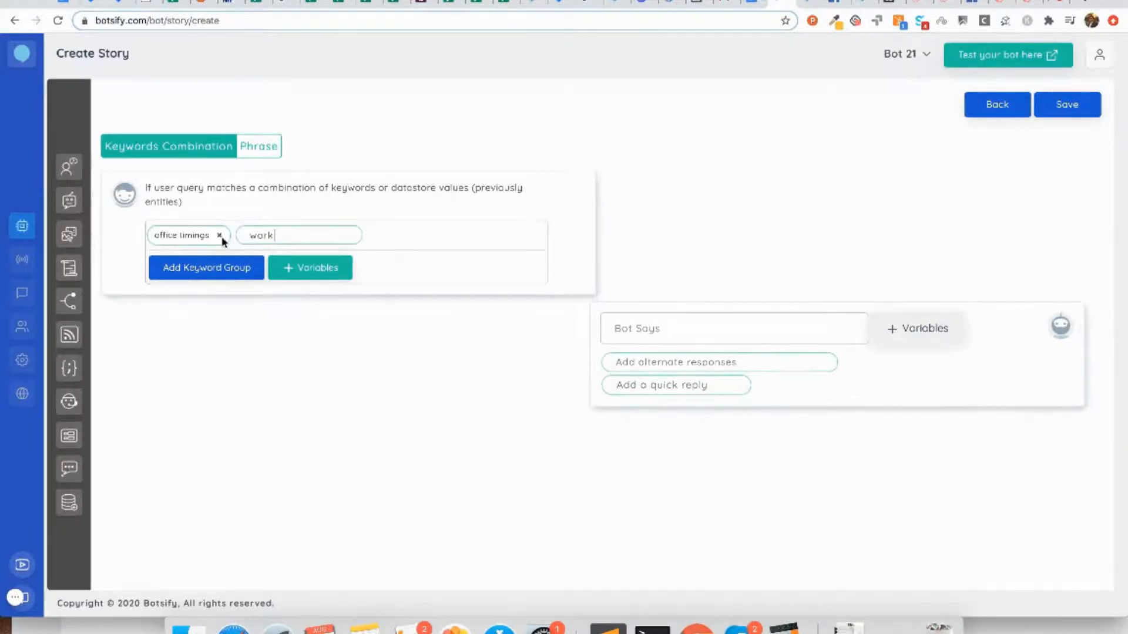
pyautogui.write('timings')
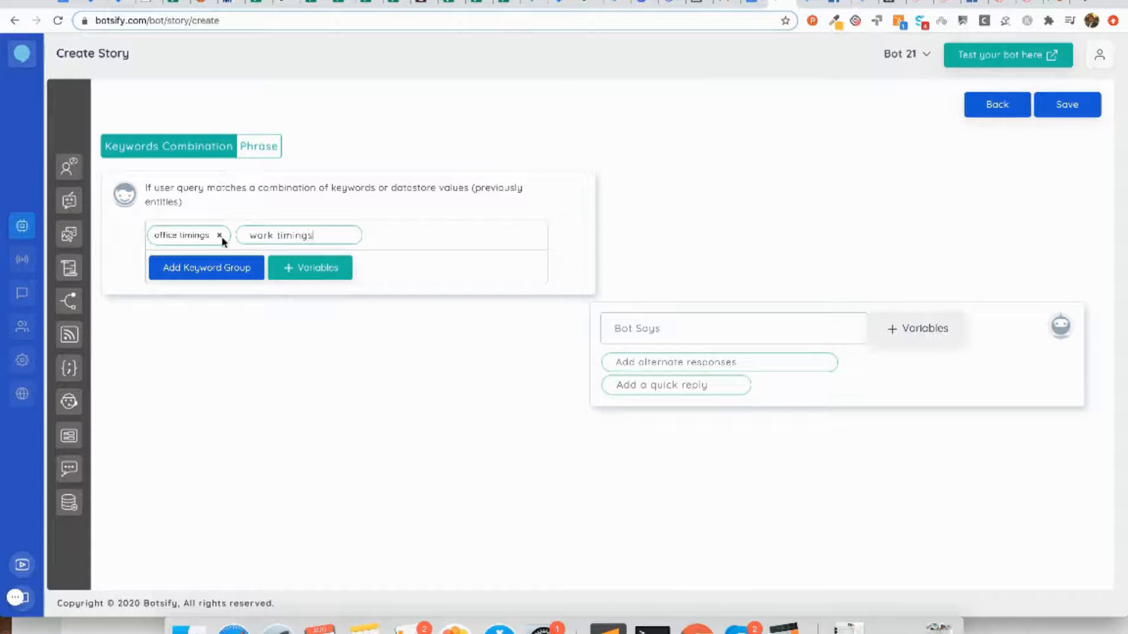
pyautogui.press('enter')
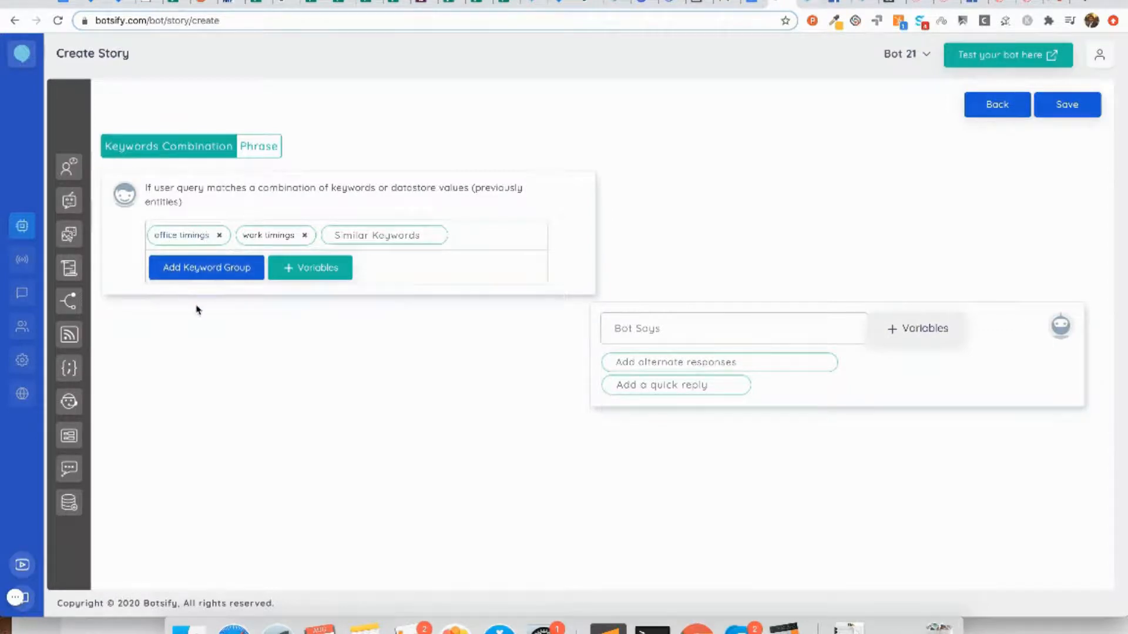
pyautogui.click(732, 328)
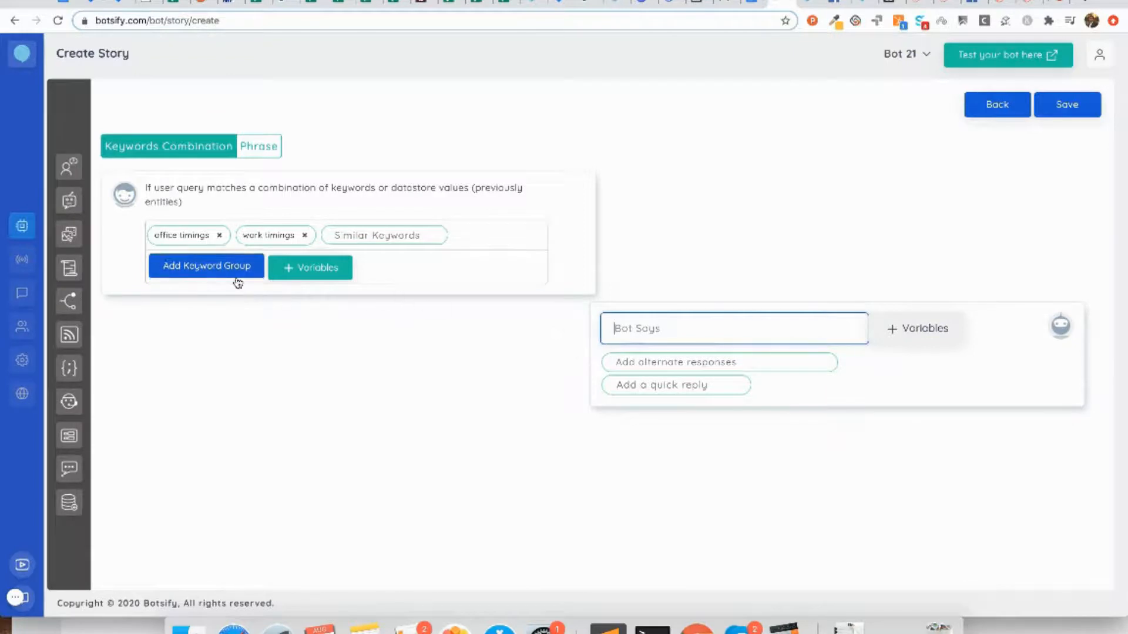
# Step: Add a second keyword group and type the keyword 'UAE' into it
pyautogui.click(205, 266)
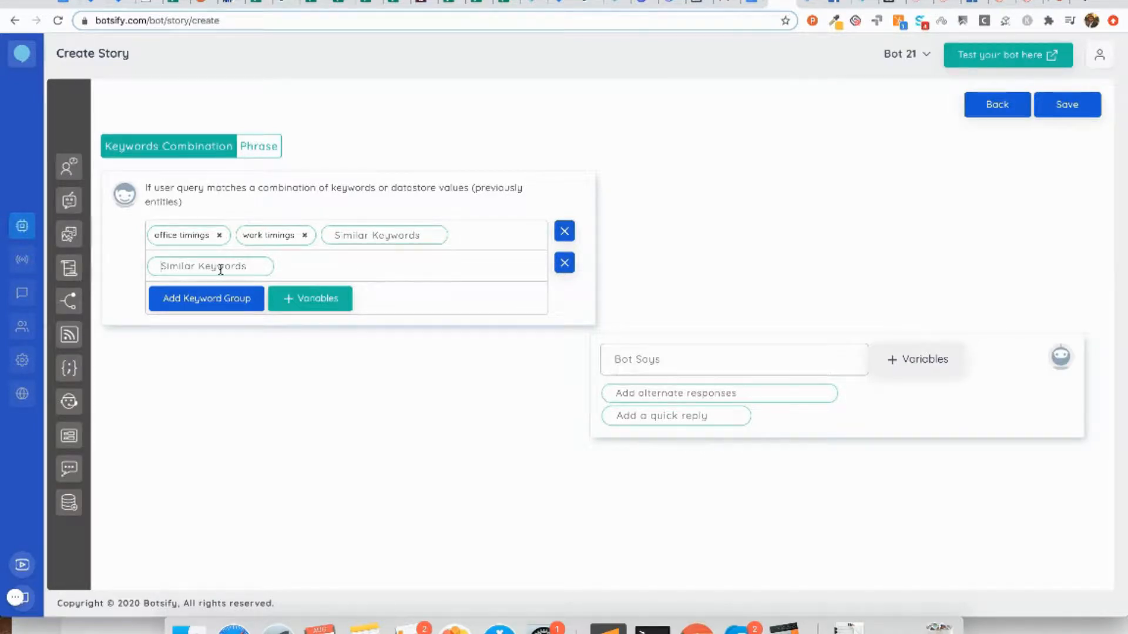
pyautogui.write('UAE')
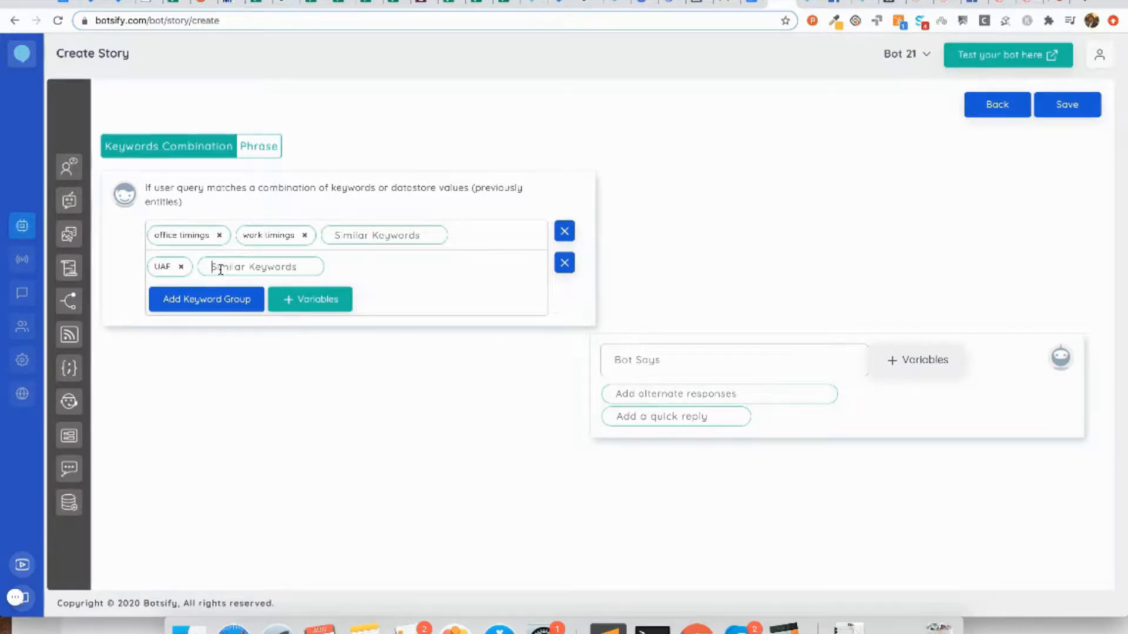
pyautogui.moveTo(719, 260)
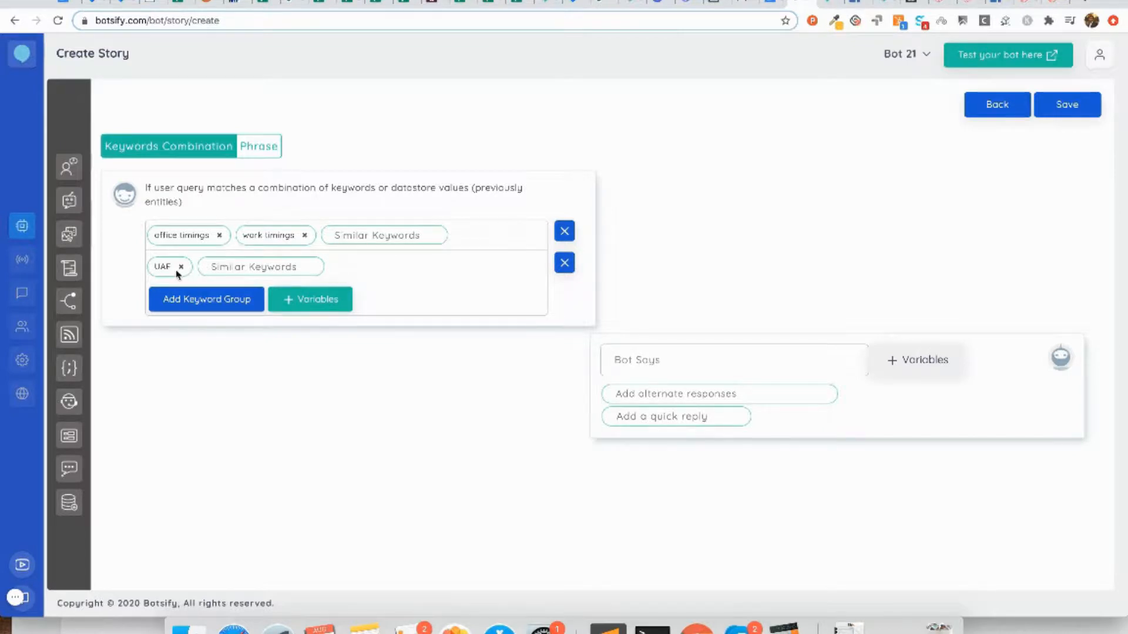
# Step: Set reply 'Our office timings are 9-6pm' with alternate 'Our workings timings are 9-6pm'
pyautogui.write('Our office timgin')
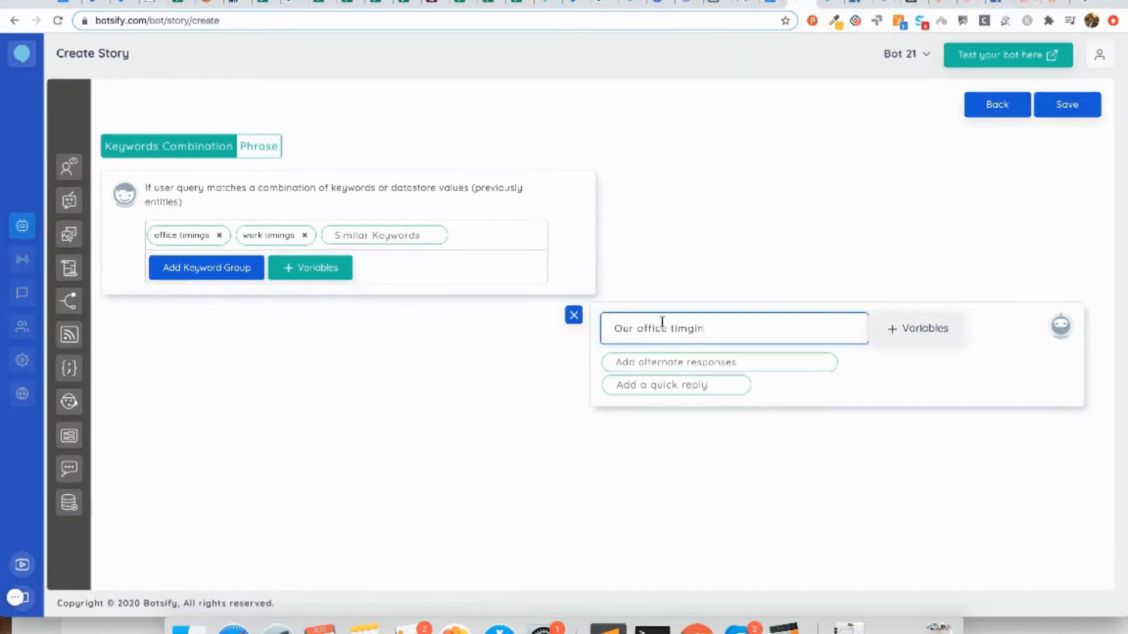
pyautogui.write('Our office timings are')
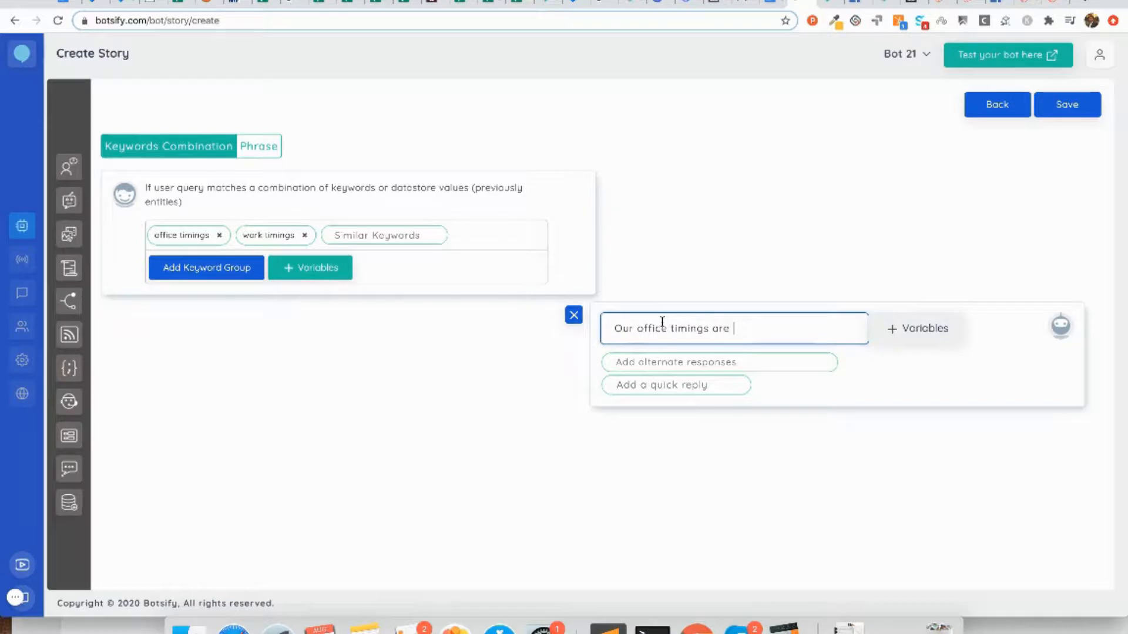
pyautogui.write('9-6pm')
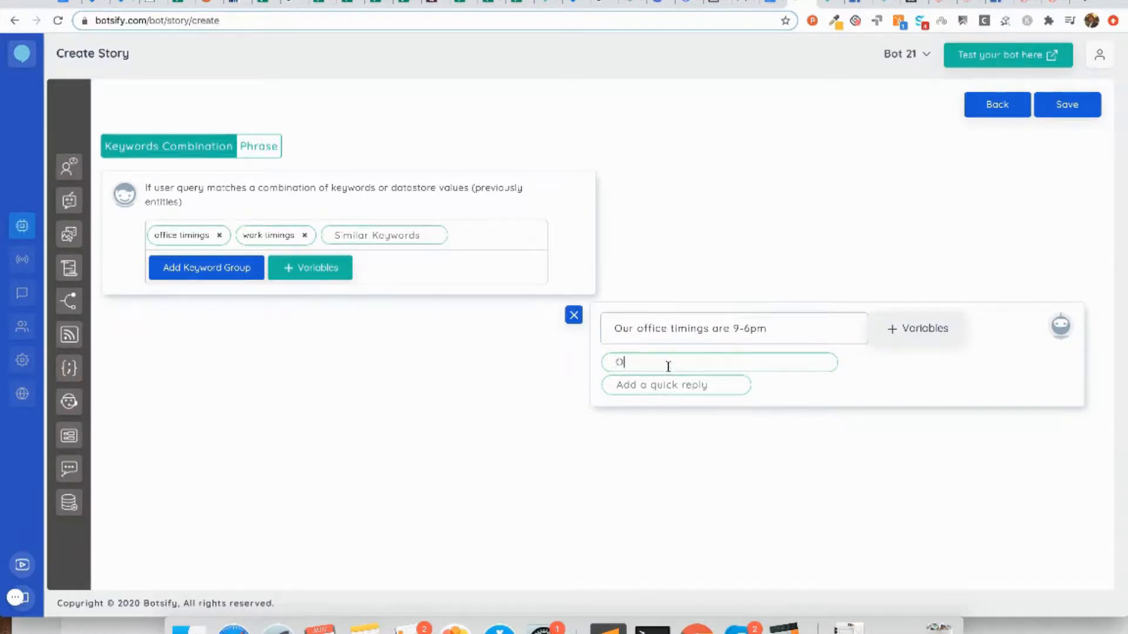
pyautogui.write('Our workings')
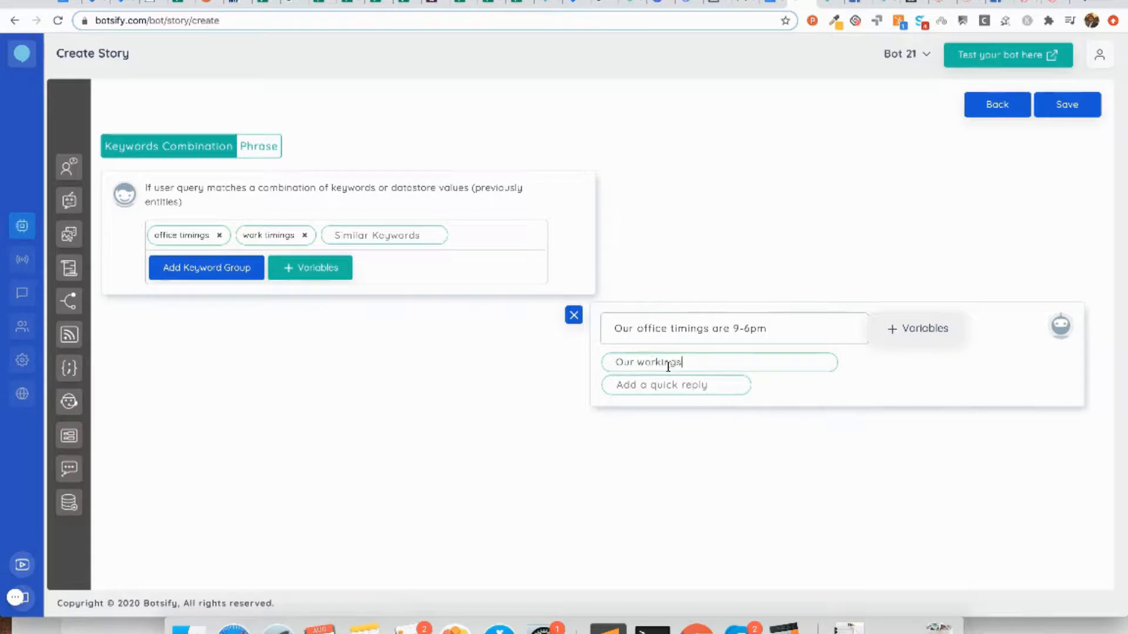
pyautogui.write('timings are')
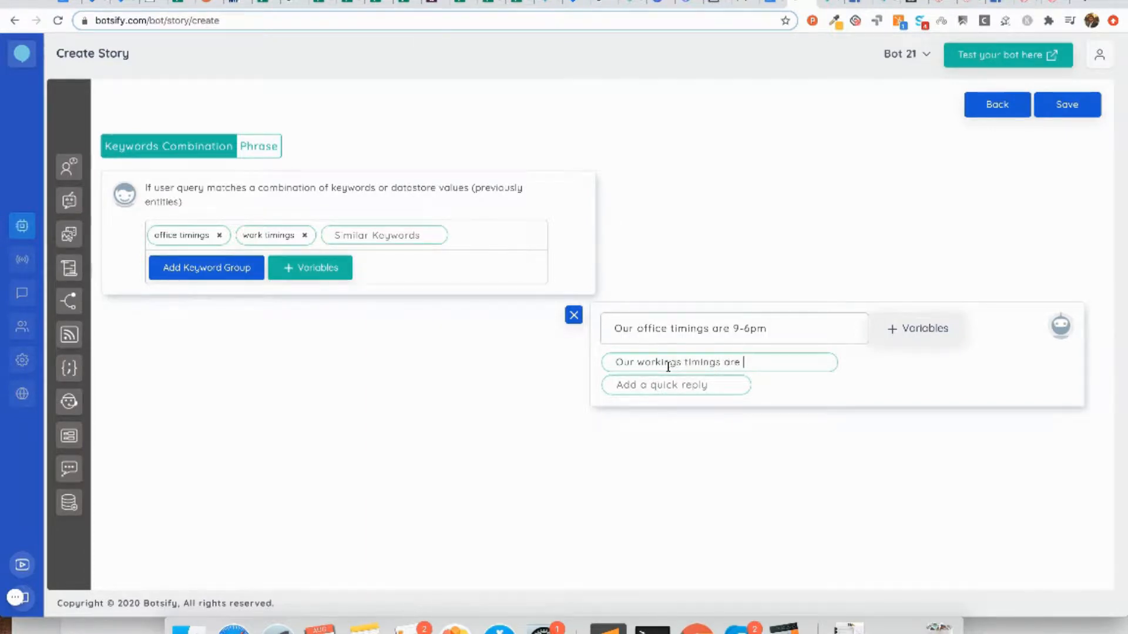
pyautogui.write('9-6pm')
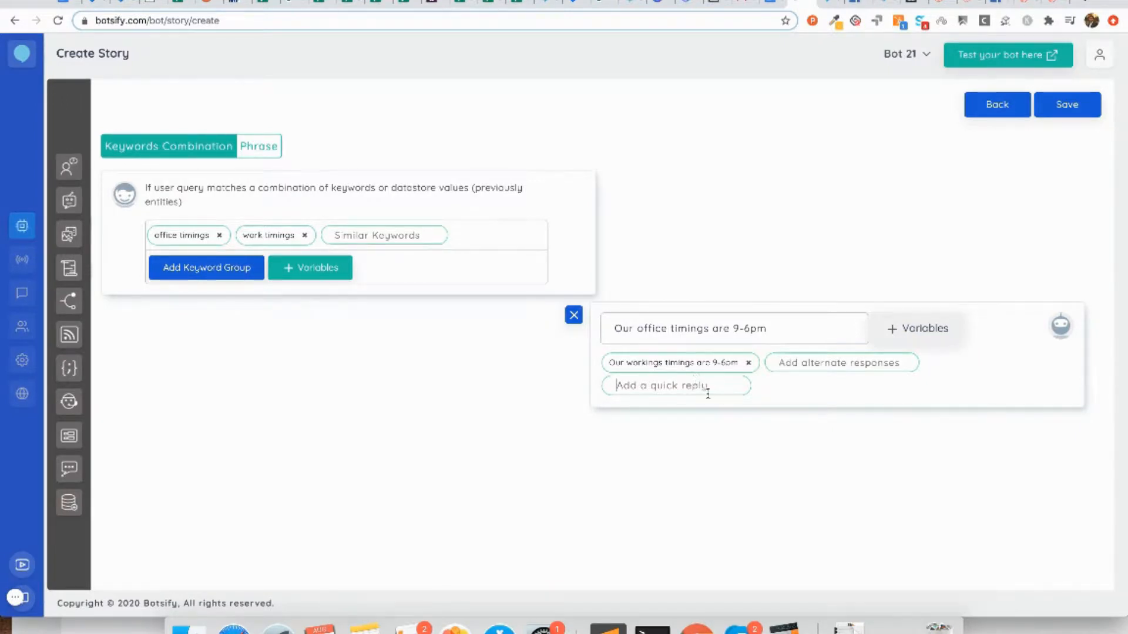
# Step: Add Yes and No quick replies to the office-timings reply
pyautogui.click(573, 315)
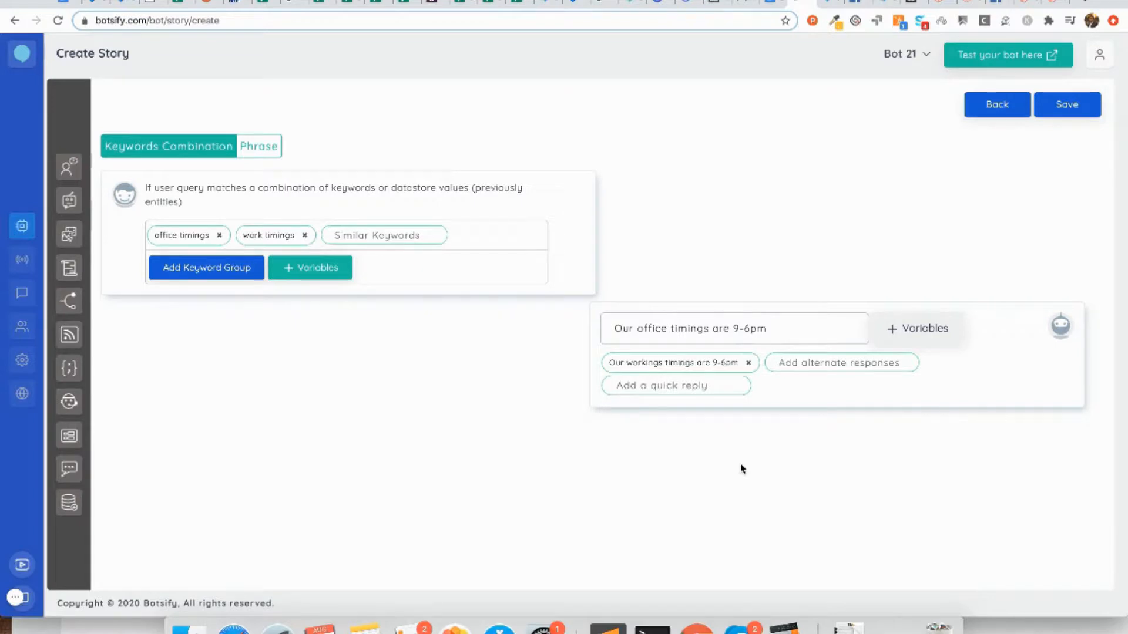
pyautogui.click(675, 384)
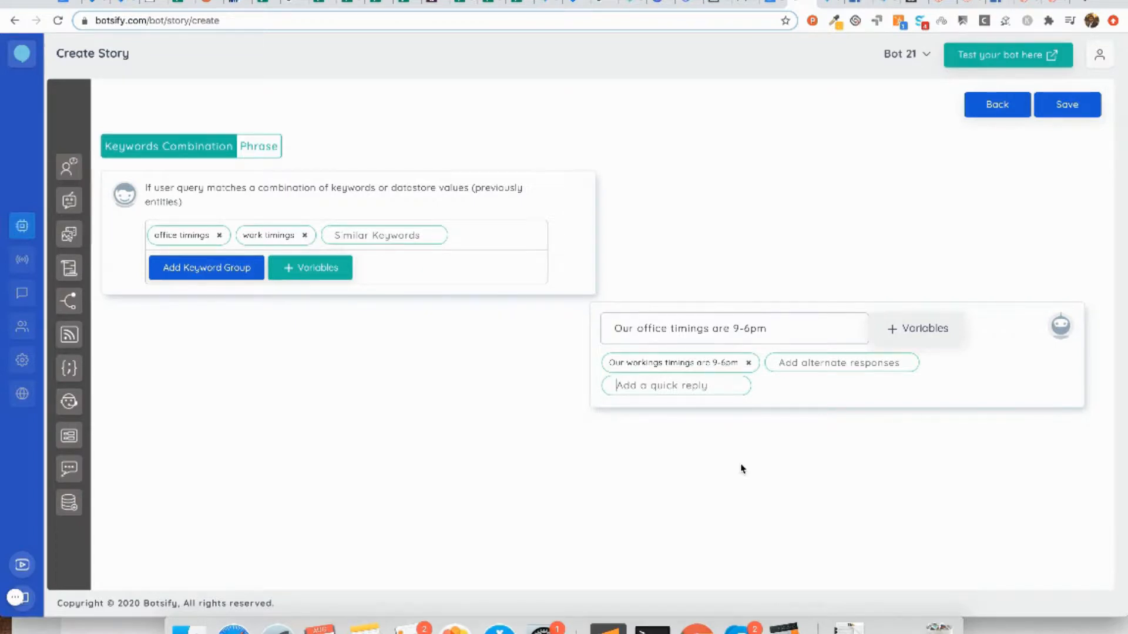
pyautogui.write('Y')
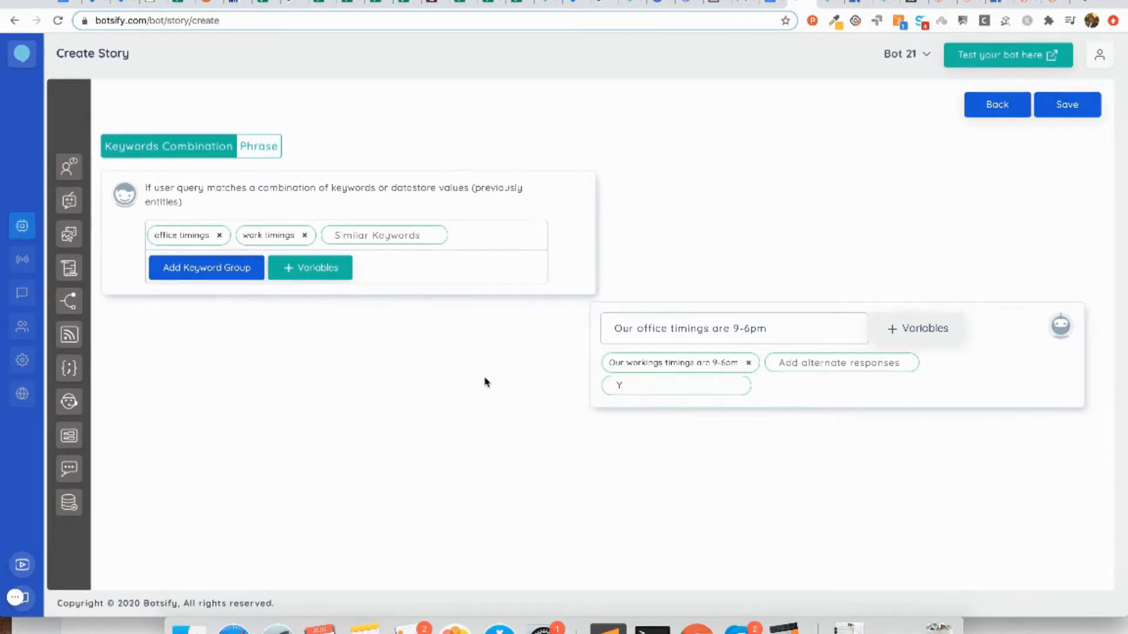
pyautogui.write('No')
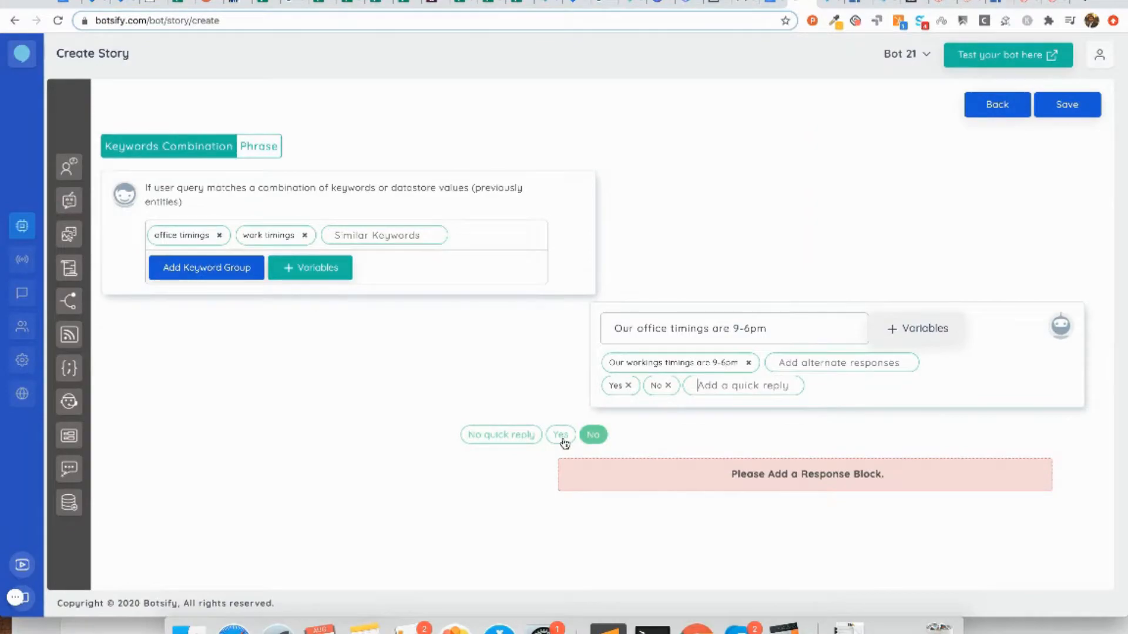
# Step: Select the Yes, then No branch and give No the response 'Oh you selected No'
pyautogui.click(560, 435)
pyautogui.write('Oh you selected yes.')
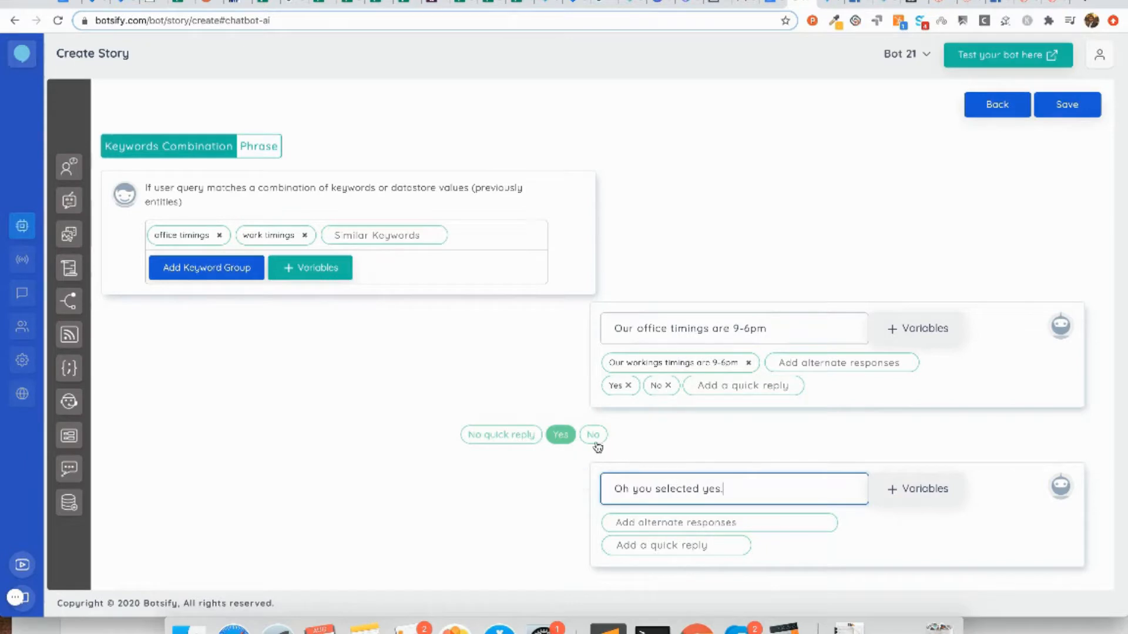
pyautogui.click(592, 435)
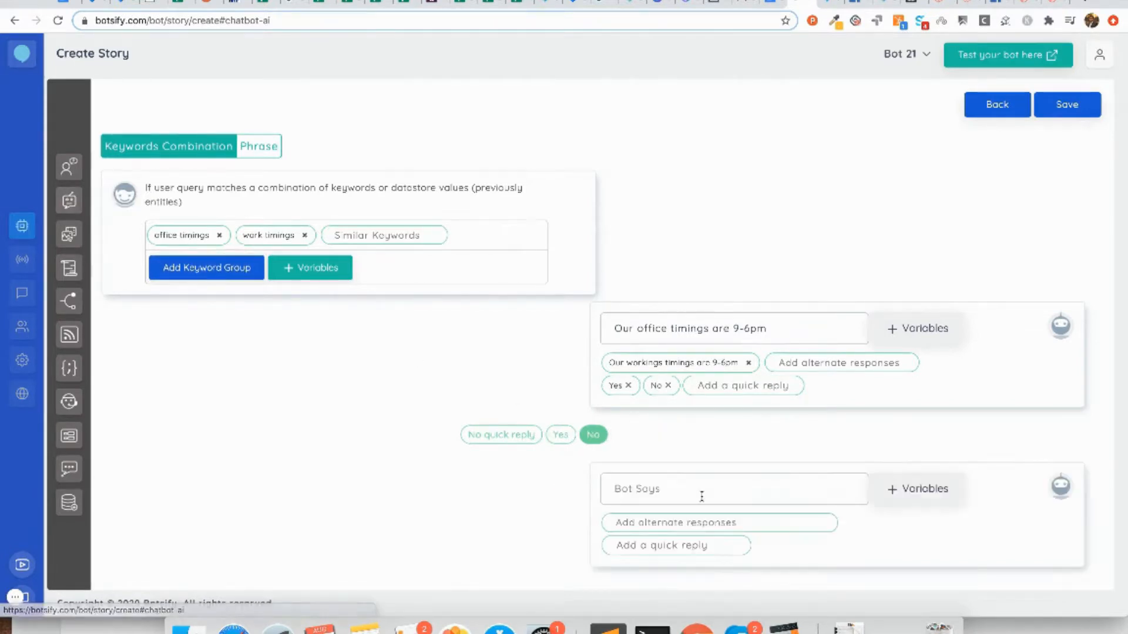
pyautogui.write('Oh you selected')
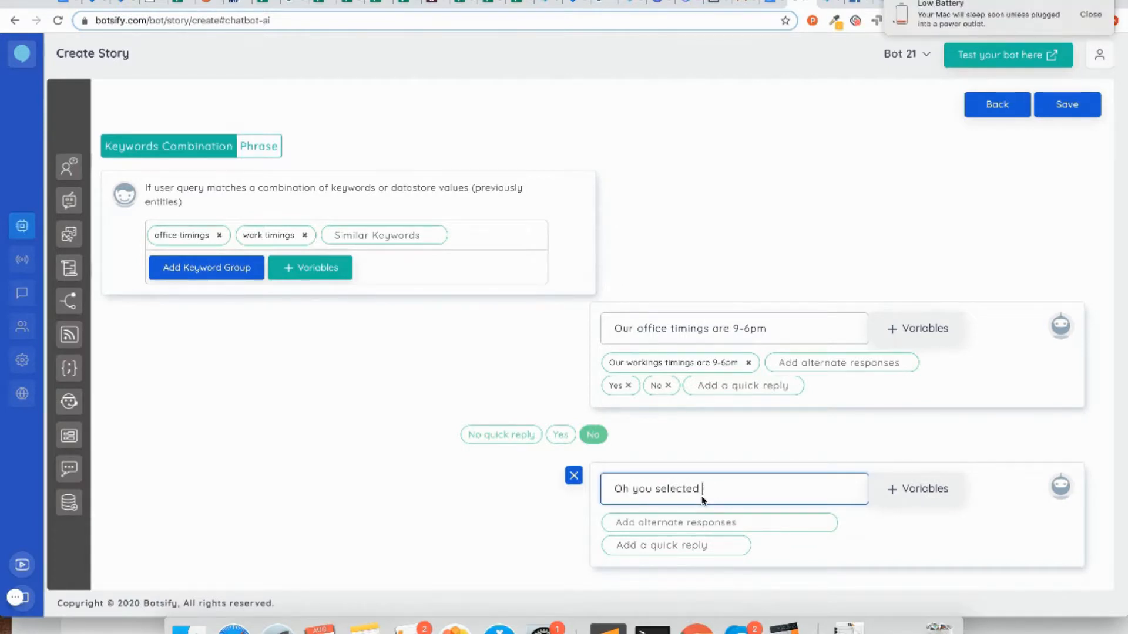
pyautogui.write('No')
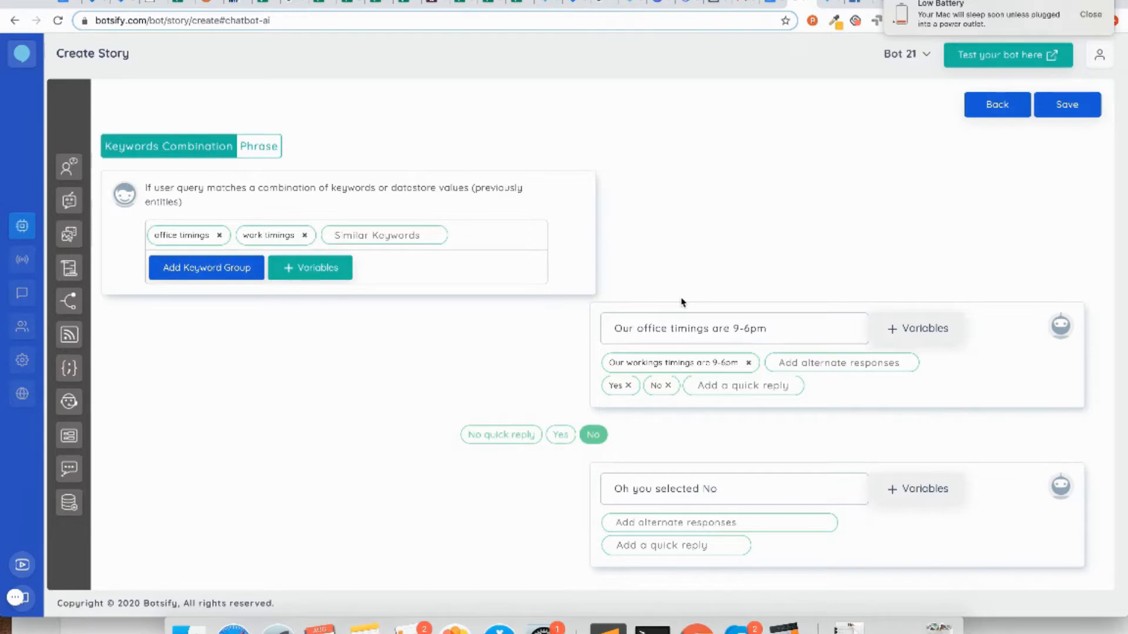
pyautogui.moveTo(776, 292)
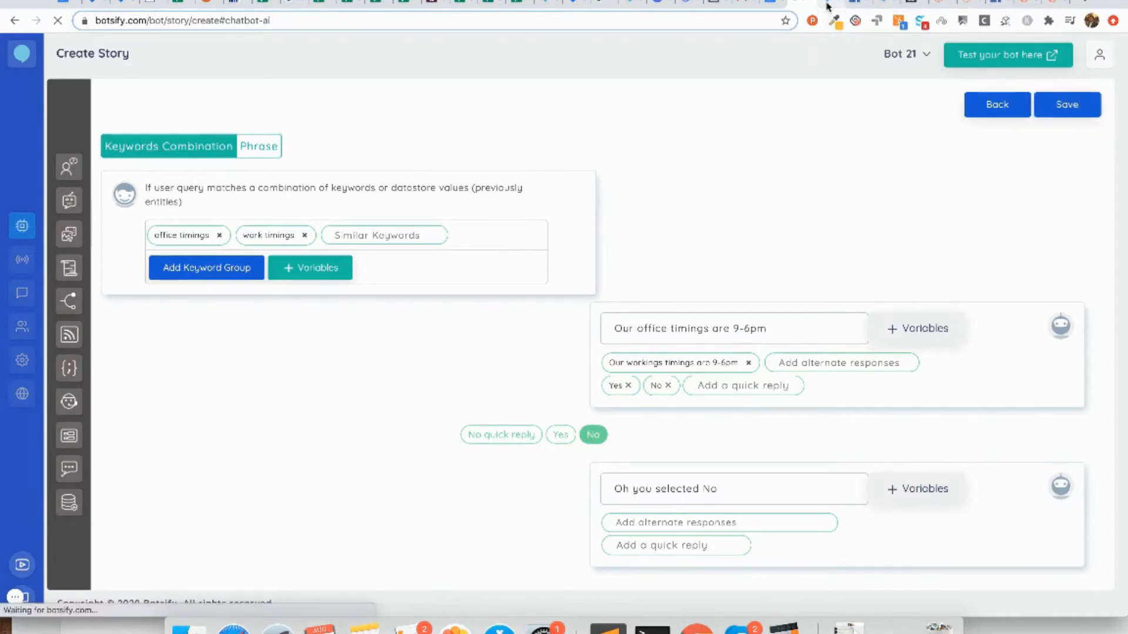
# Step: Ask the test bot 'what office timings ?' and answer Yes, getting 'Oh you selected yes.'
pyautogui.click(1006, 55)
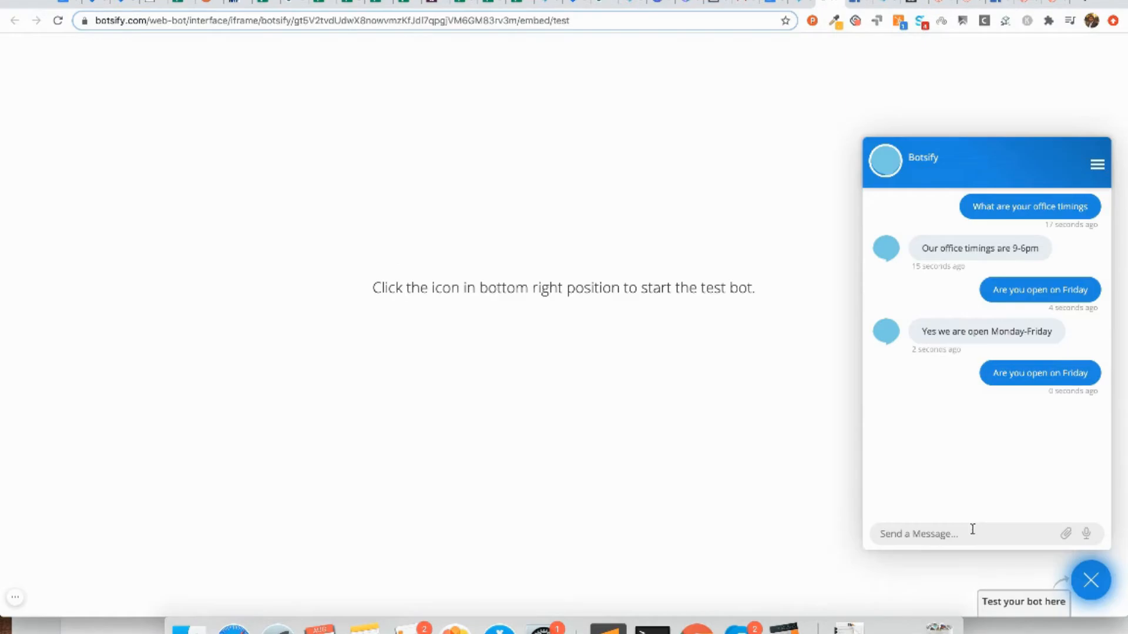
pyautogui.write('office t')
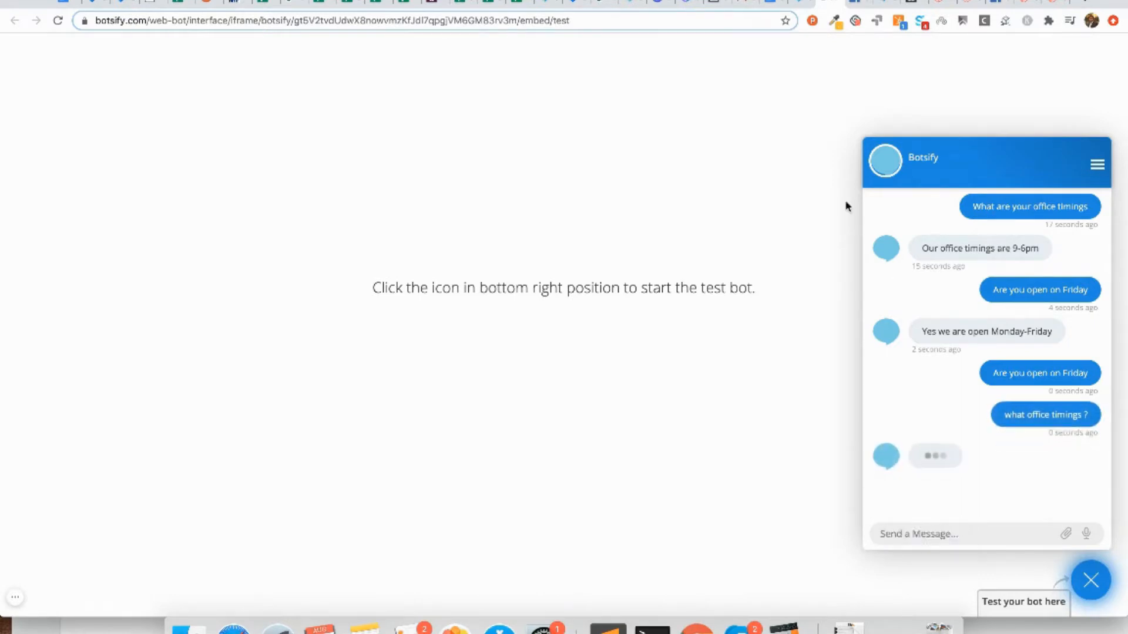
pyautogui.moveTo(1007, 375)
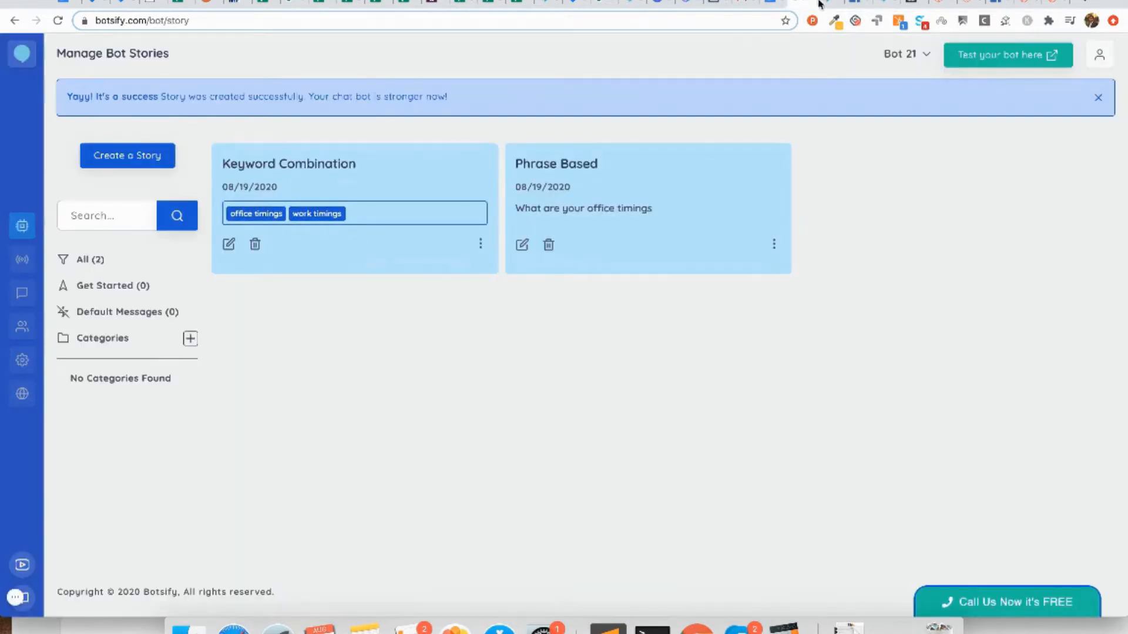
pyautogui.click(1006, 55)
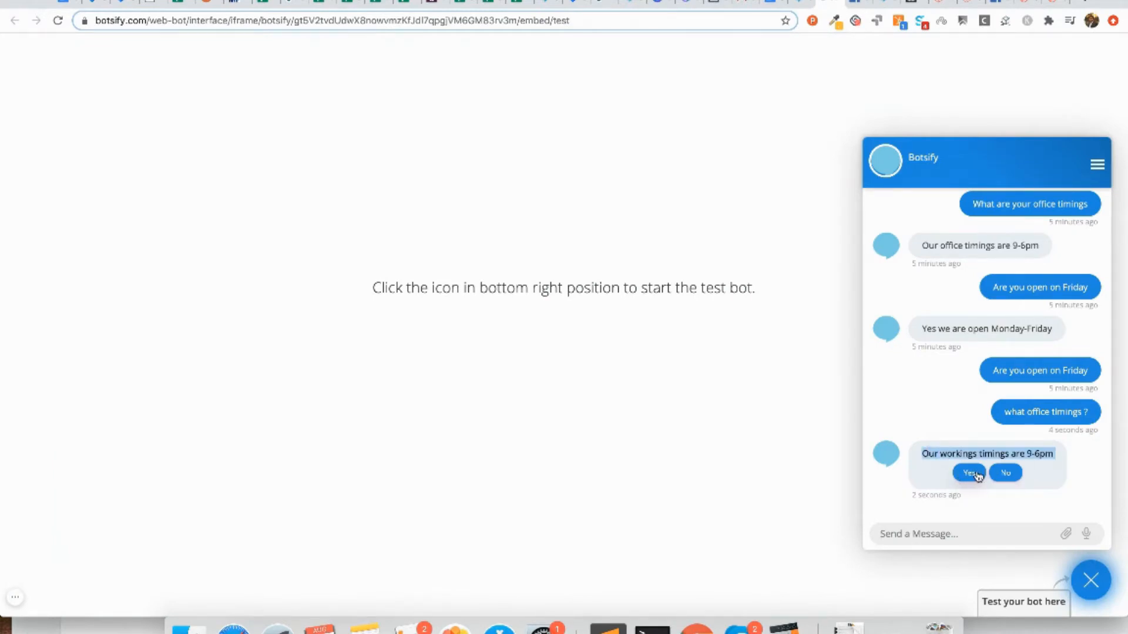
pyautogui.click(970, 472)
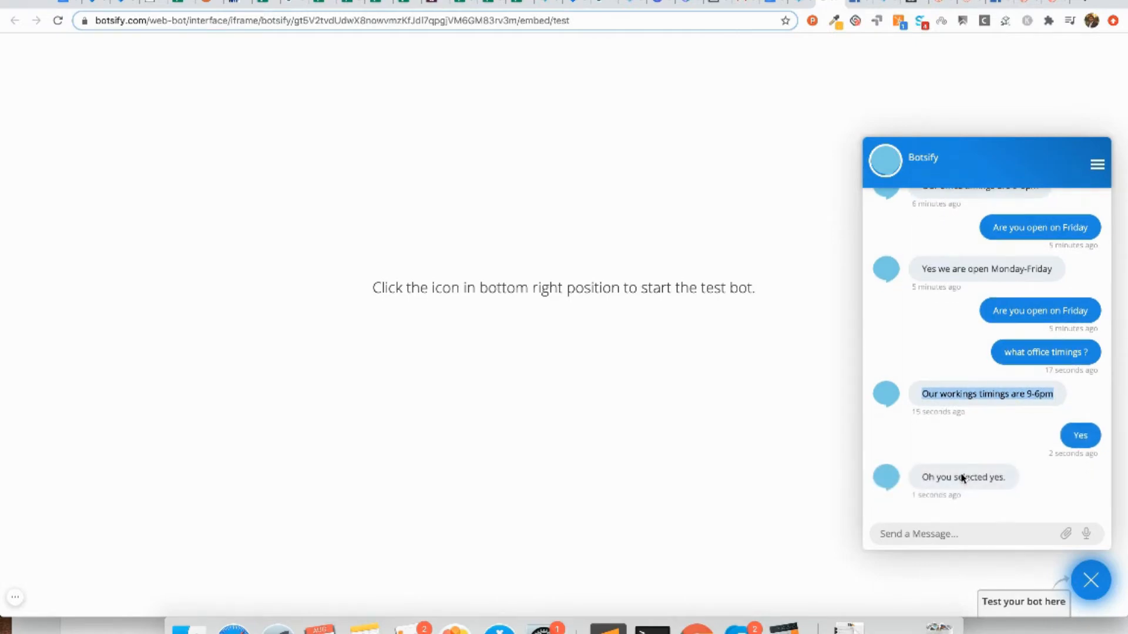
pyautogui.moveTo(856, 108)
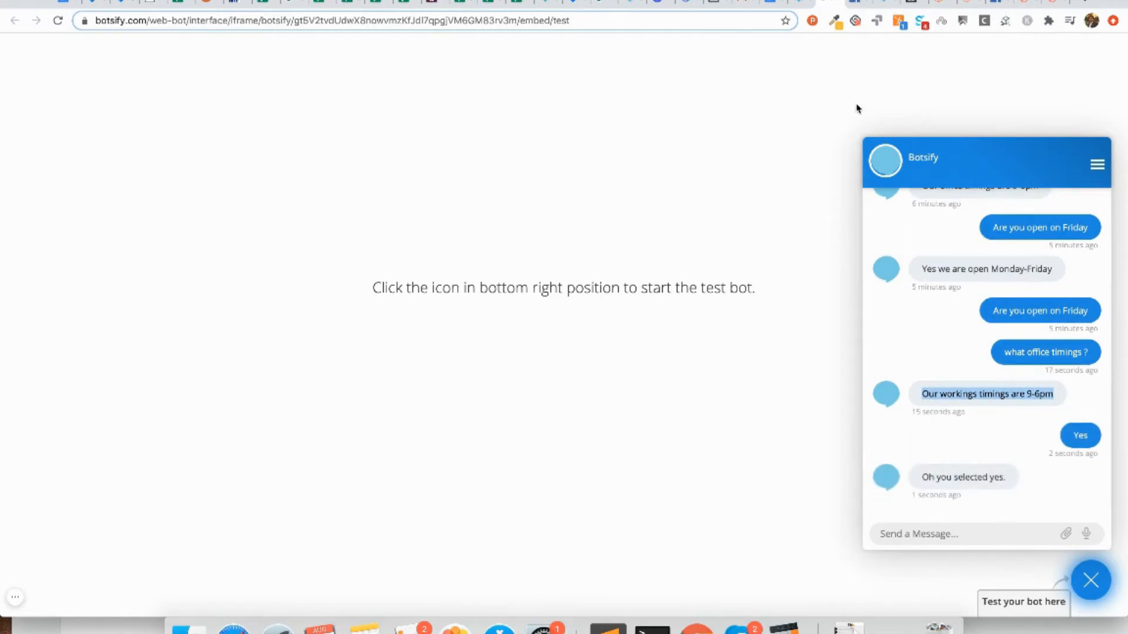